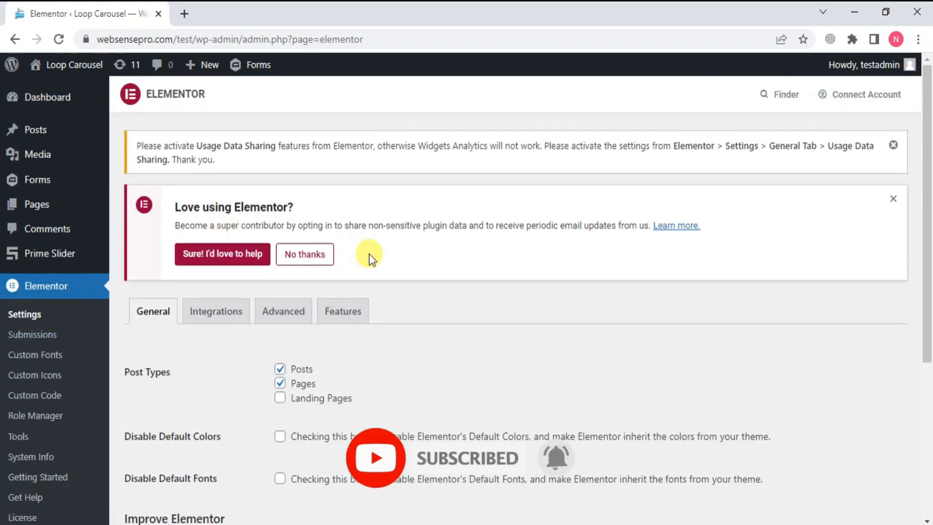
# - Check that Elementor's Flexbox Container and Upgrade Swiper Library experiments are Active
pyautogui.click(343, 310)
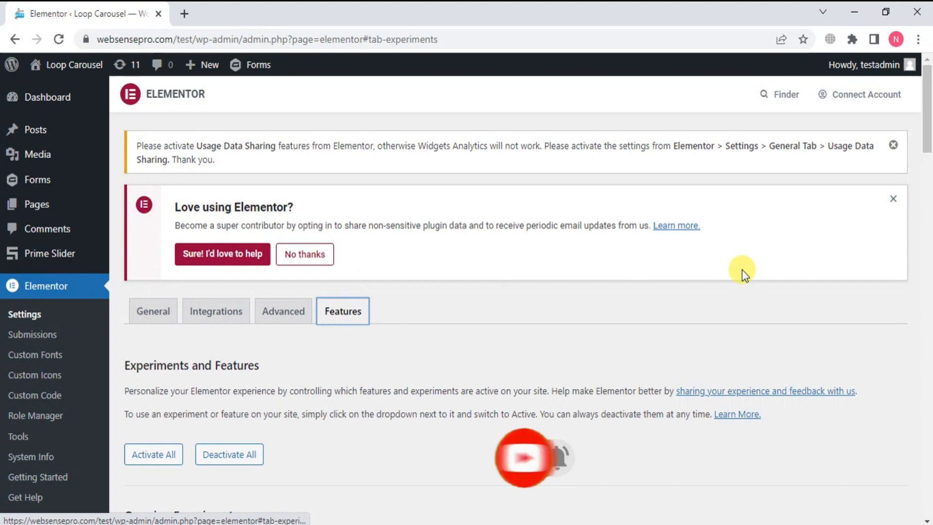
pyautogui.scroll(-3)
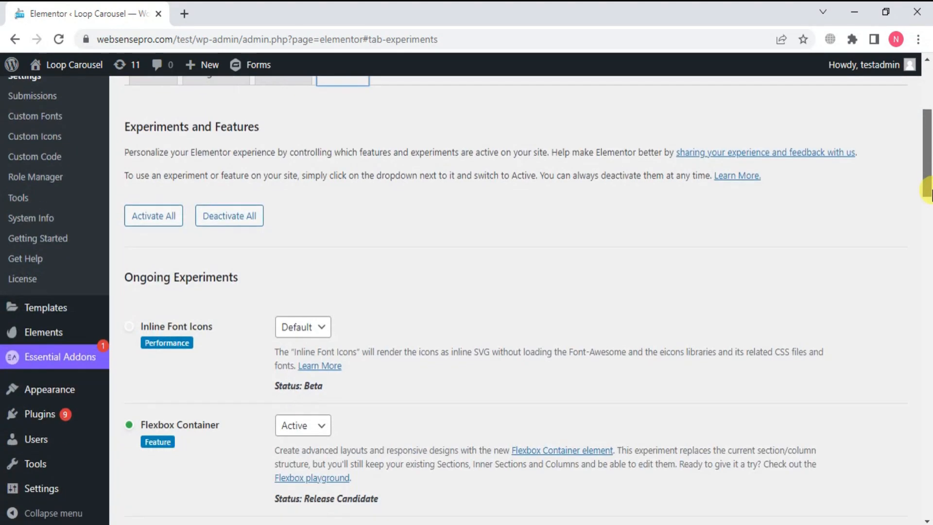
pyautogui.scroll(-3)
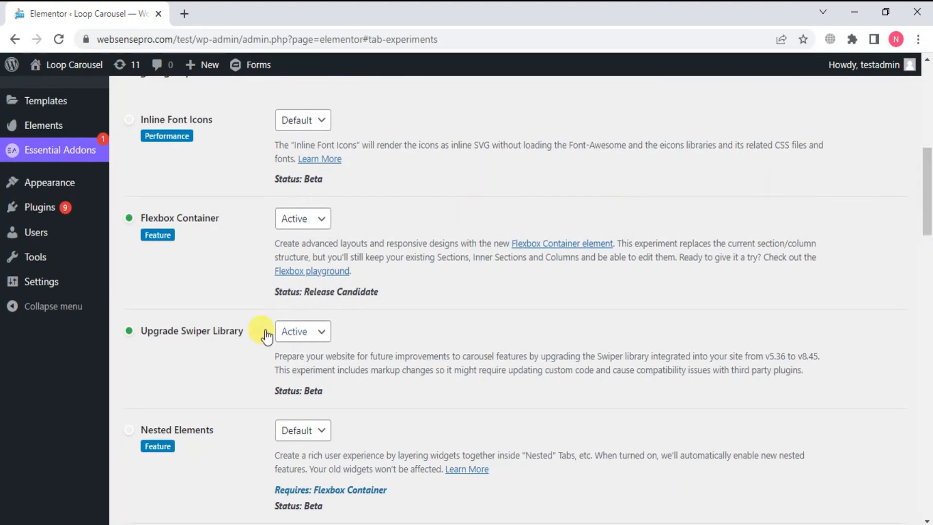
pyautogui.moveTo(396, 355)
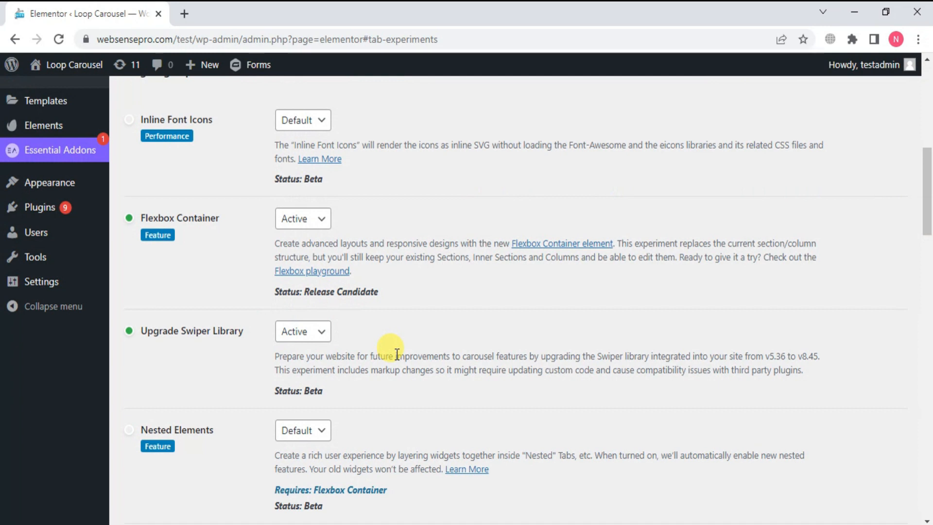
pyautogui.moveTo(413, 363)
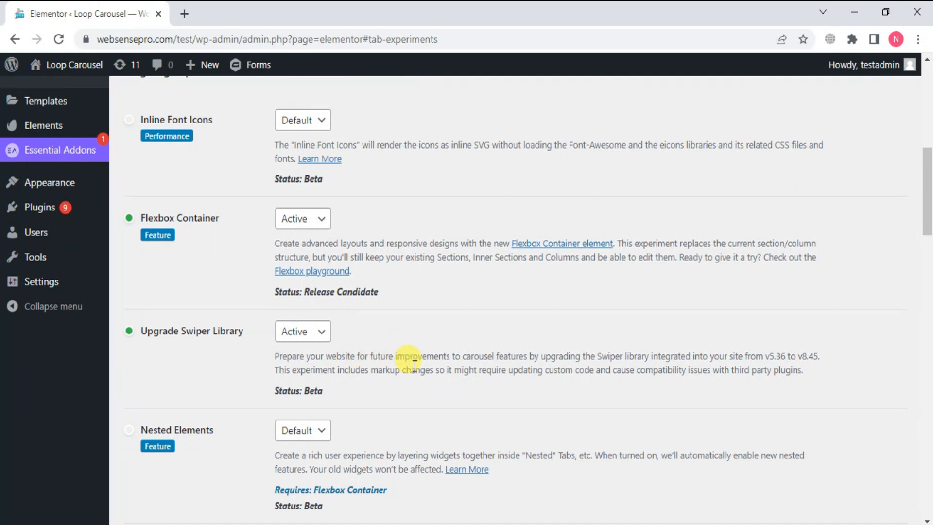
pyautogui.moveTo(473, 369)
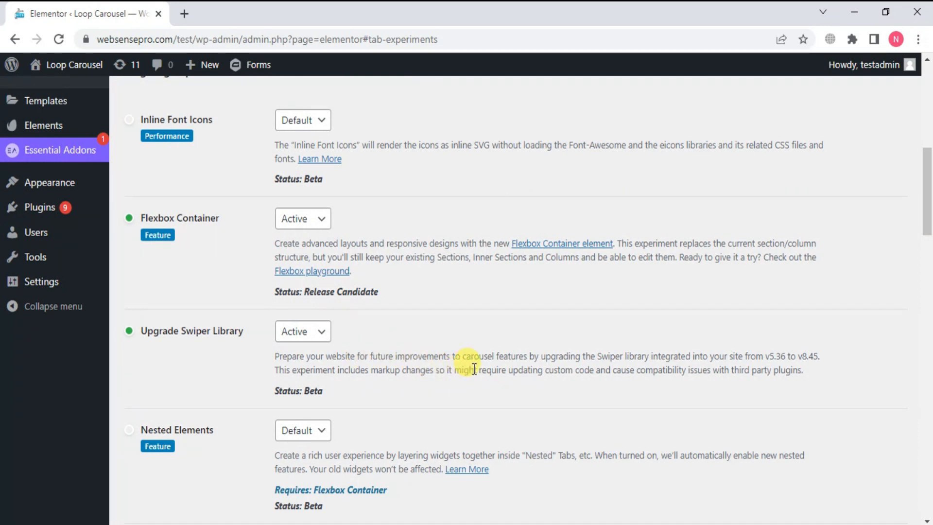
pyautogui.moveTo(769, 367)
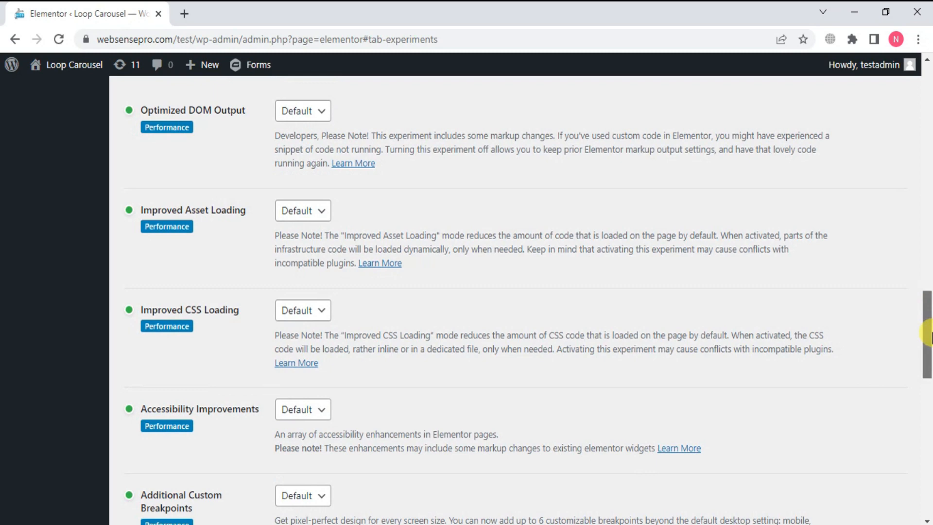
pyautogui.scroll(-3)
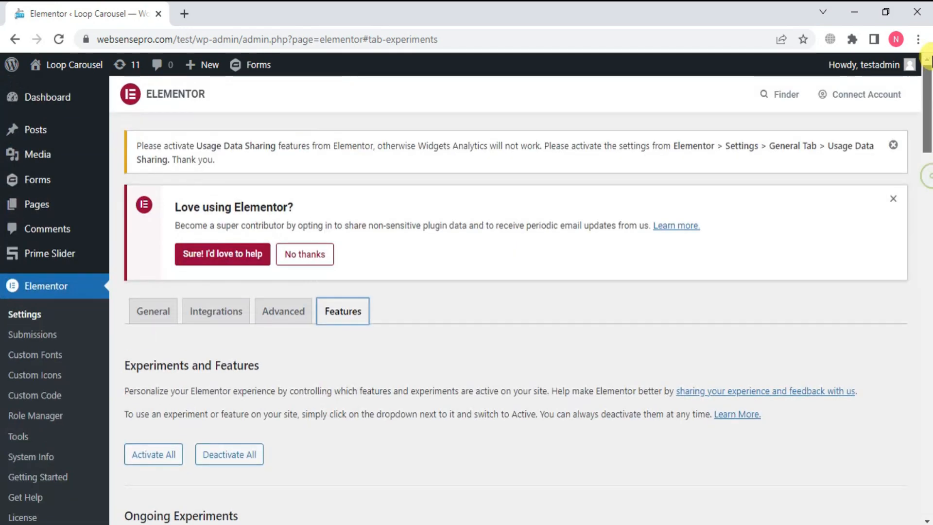
pyautogui.moveTo(48, 96)
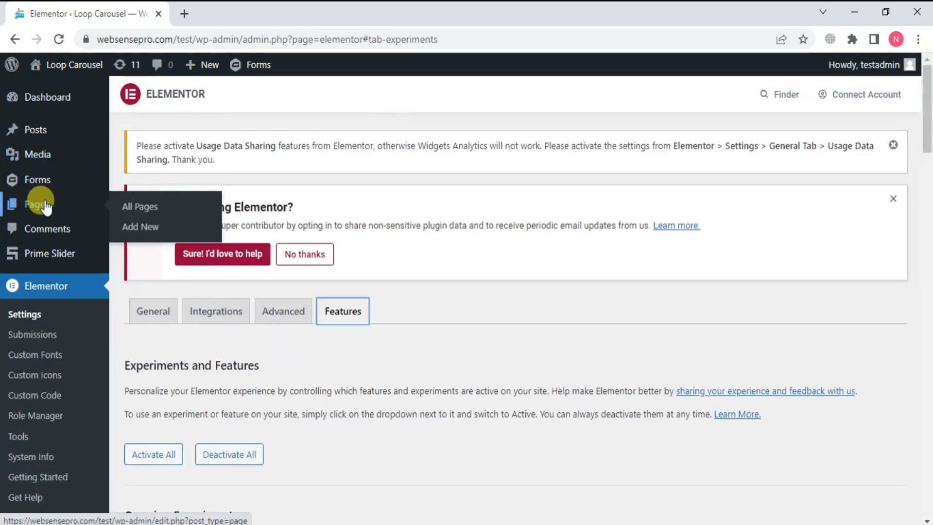
# - Add a new WordPress page titled 'Loop Carousel'
pyautogui.click(141, 227)
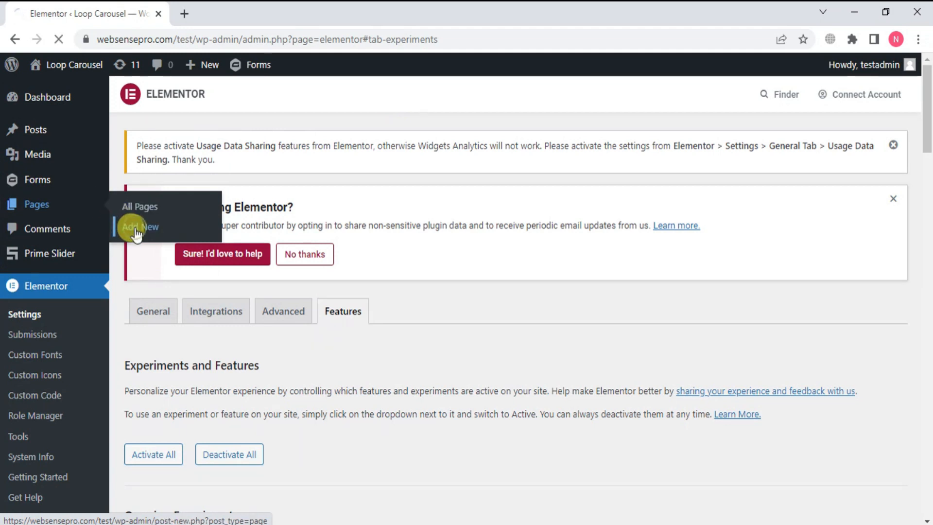
pyautogui.click(138, 227)
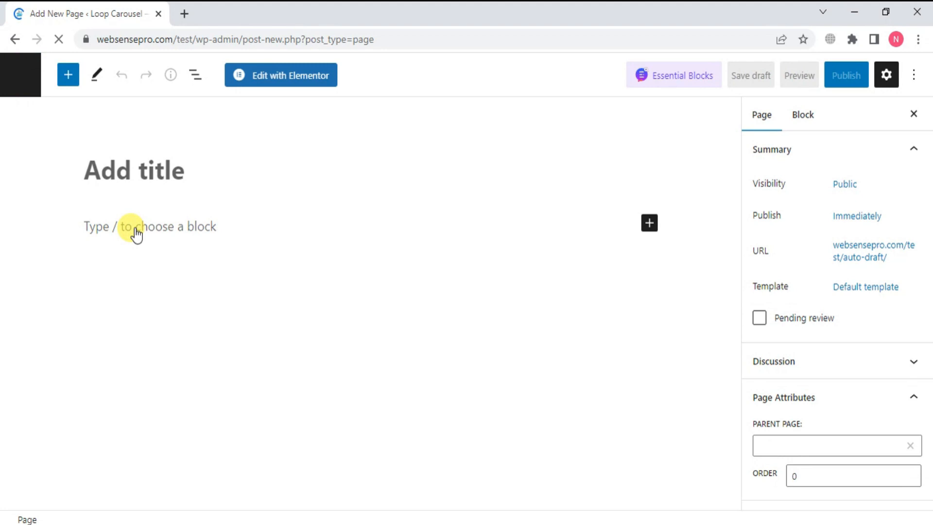
pyautogui.write('Loop')
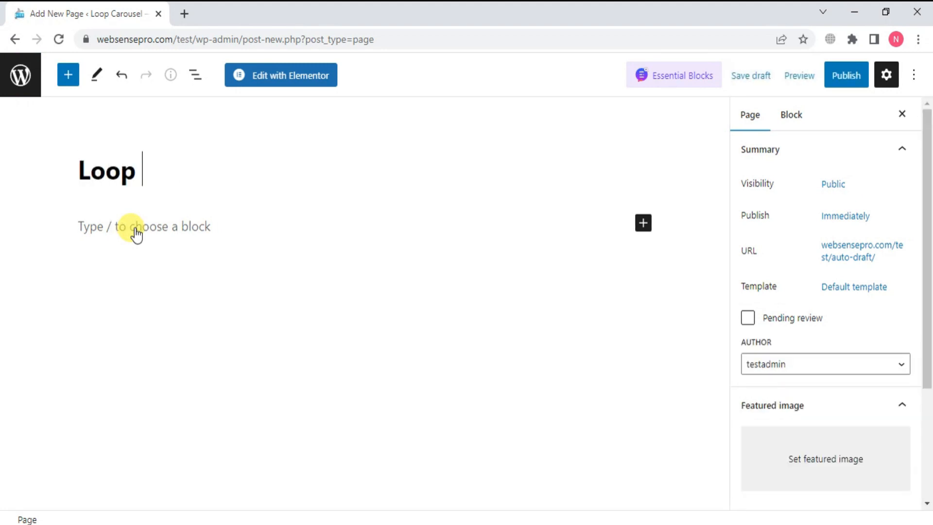
pyautogui.write('Carousel')
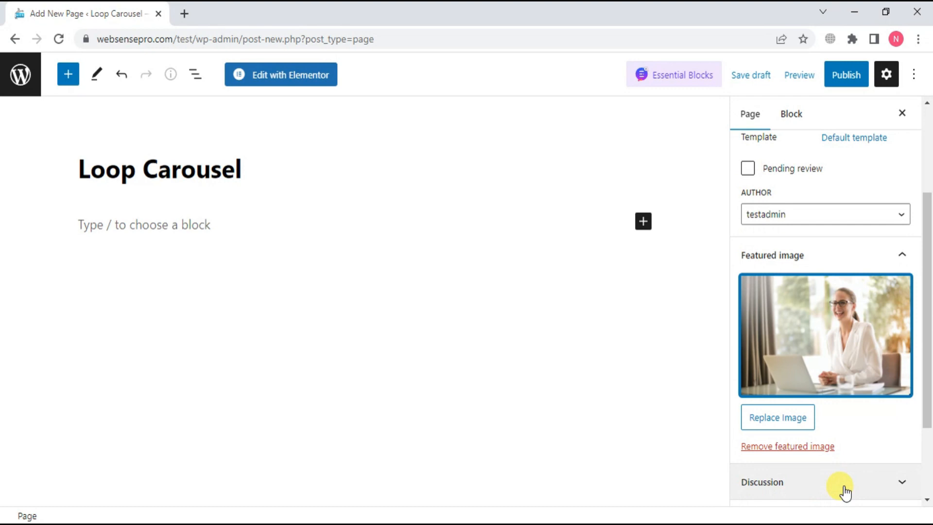
pyautogui.moveTo(277, 74)
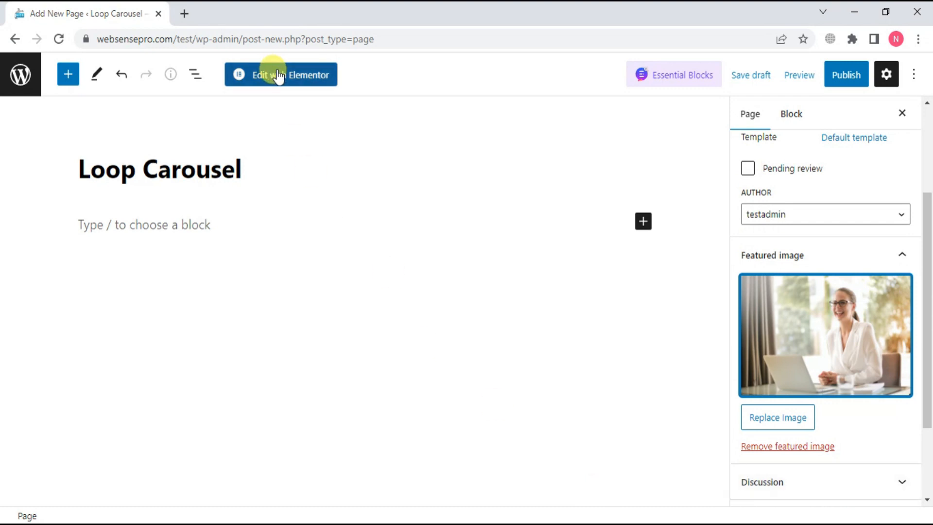
# - Open the page in Elementor, add the Loop Carousel widget, and create its card template
pyautogui.click(281, 74)
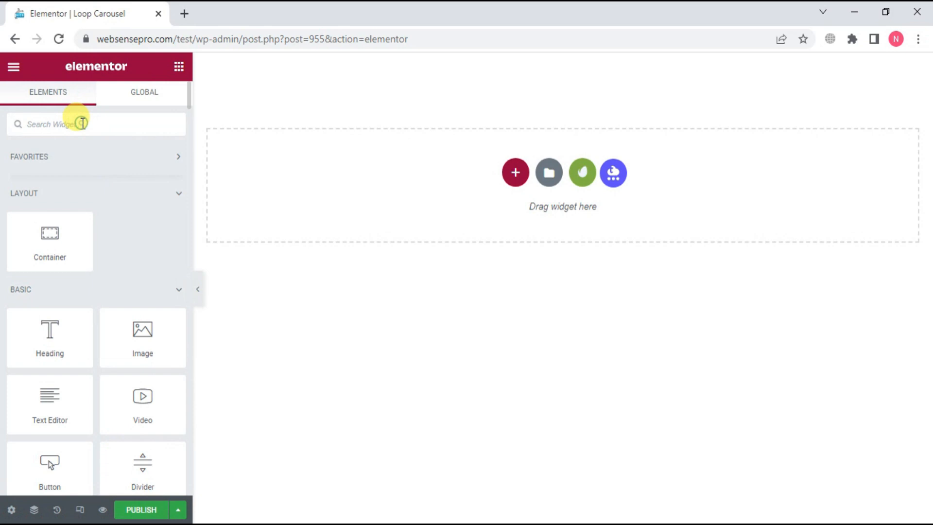
pyautogui.write('loop')
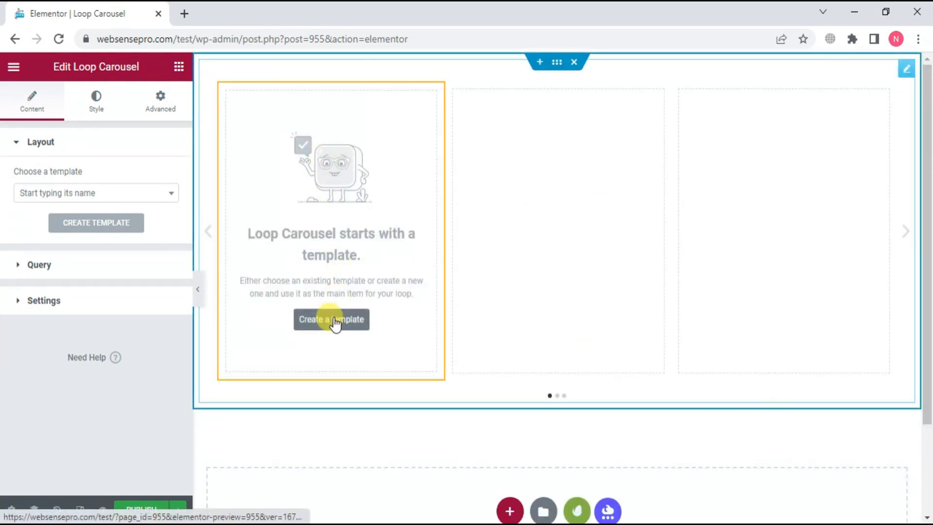
pyautogui.click(331, 319)
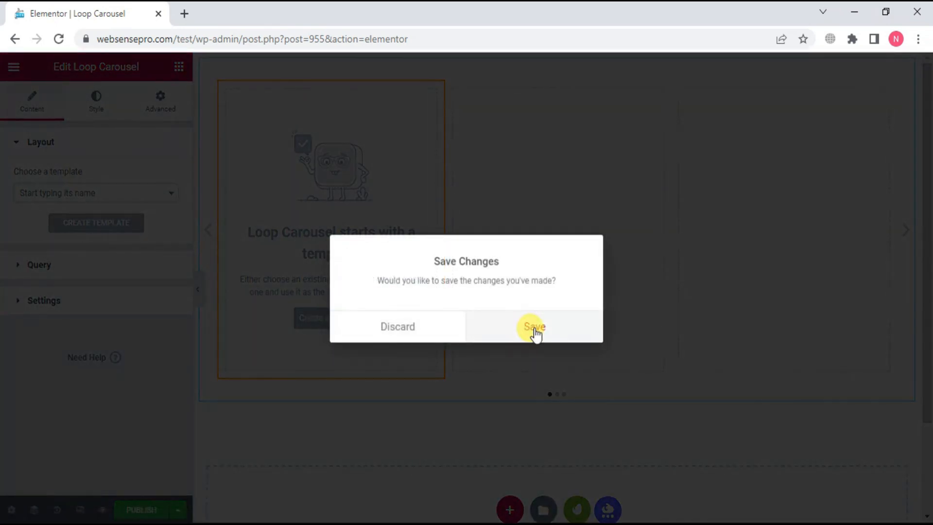
pyautogui.click(533, 326)
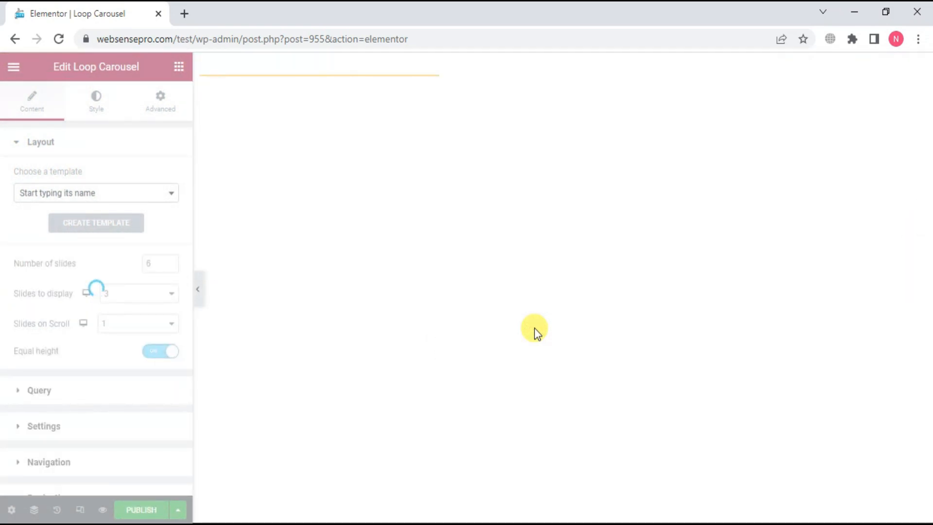
pyautogui.click(96, 223)
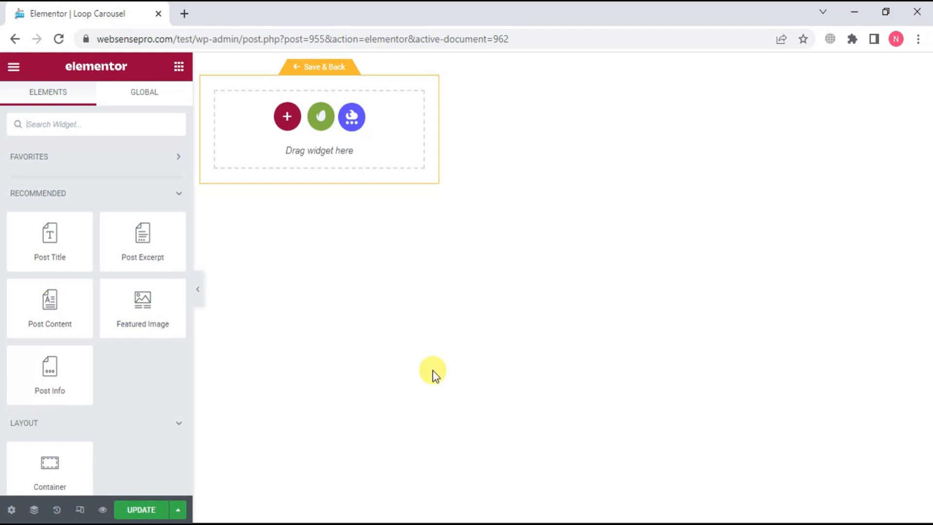
pyautogui.moveTo(311, 413)
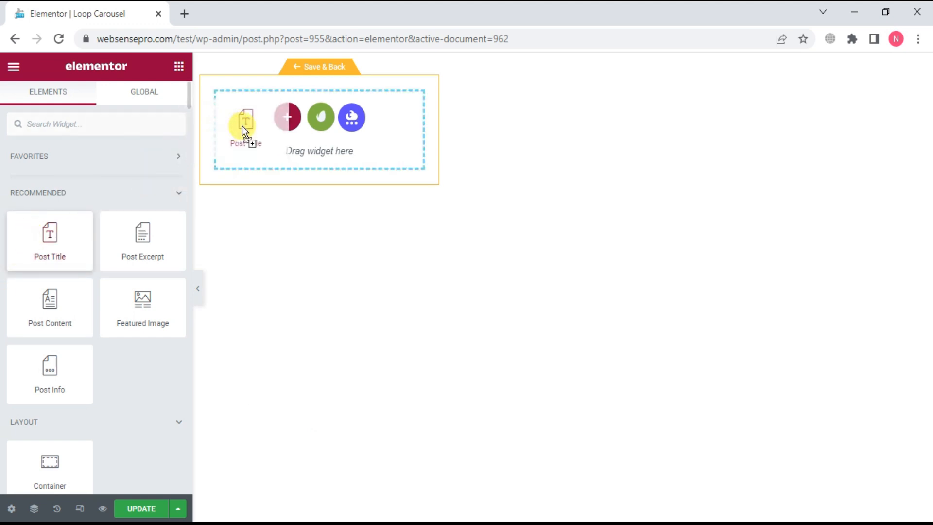
# - Add a centred Post Title widget as an H2 heading linked to the Post URL
pyautogui.click(244, 119)
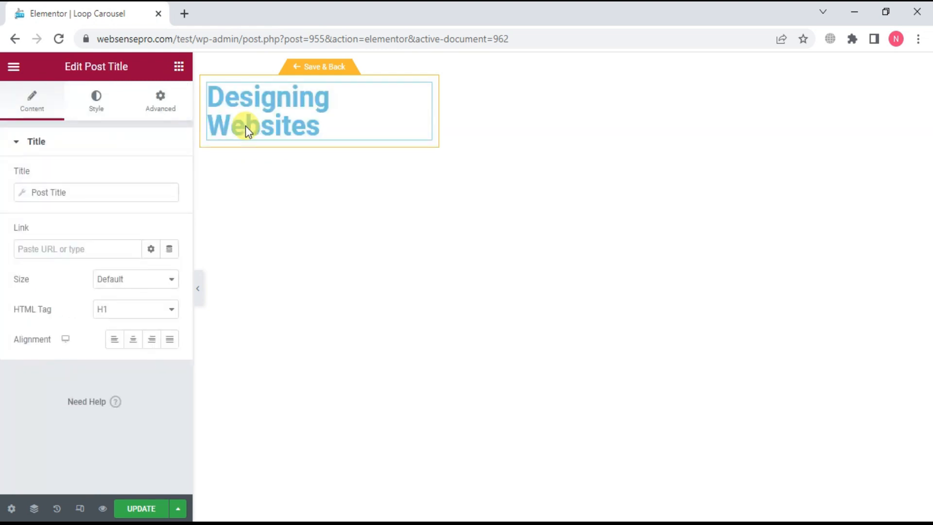
pyautogui.moveTo(101, 350)
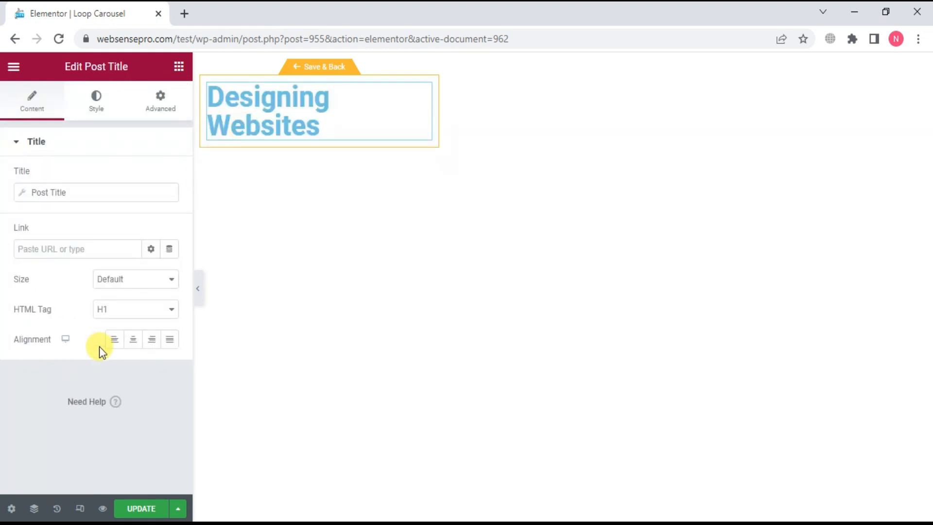
pyautogui.click(133, 339)
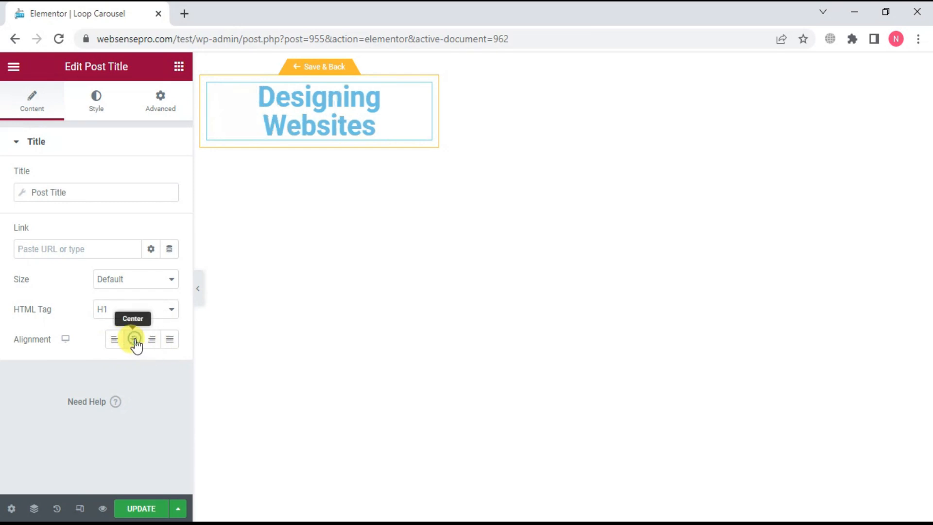
pyautogui.click(133, 339)
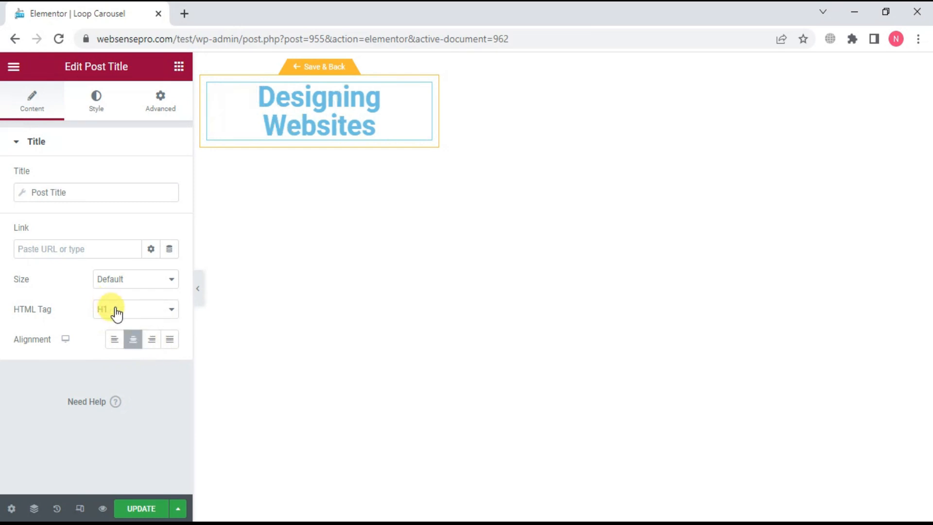
pyautogui.click(135, 309)
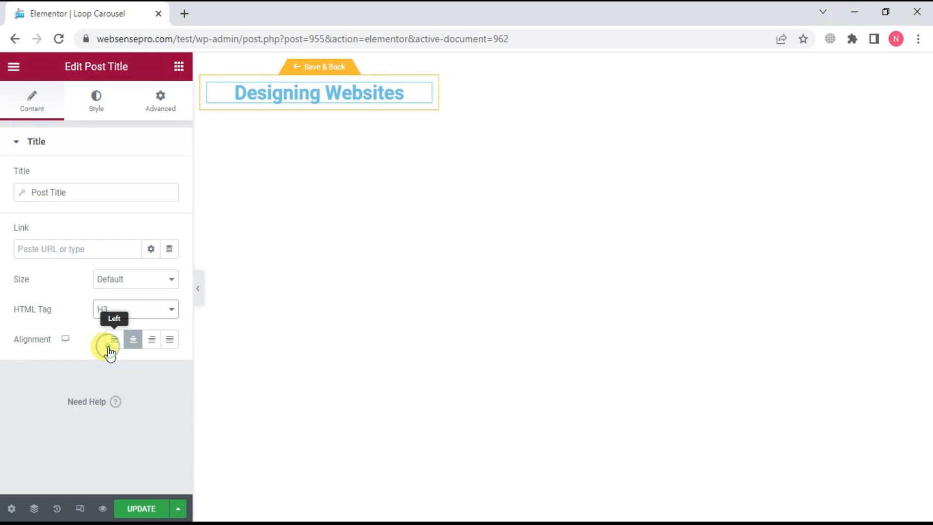
pyautogui.click(135, 309)
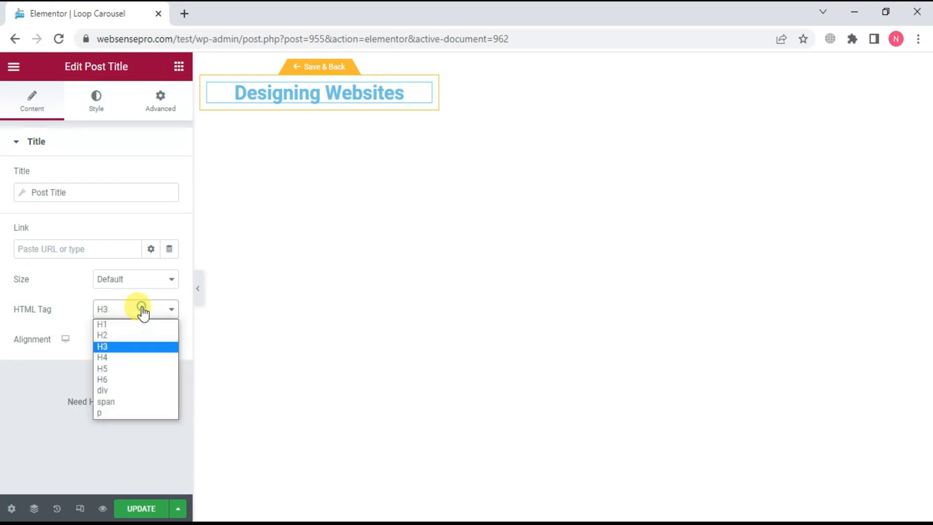
pyautogui.click(103, 357)
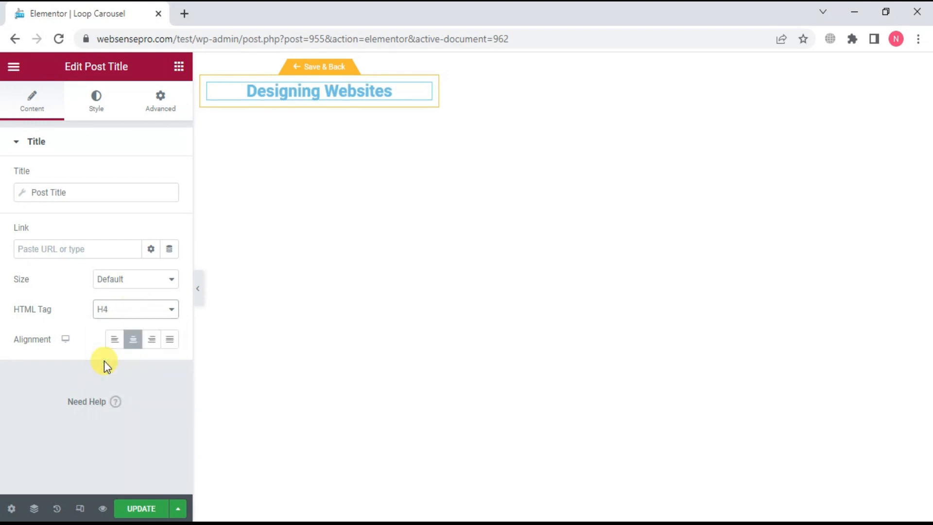
pyautogui.click(135, 309)
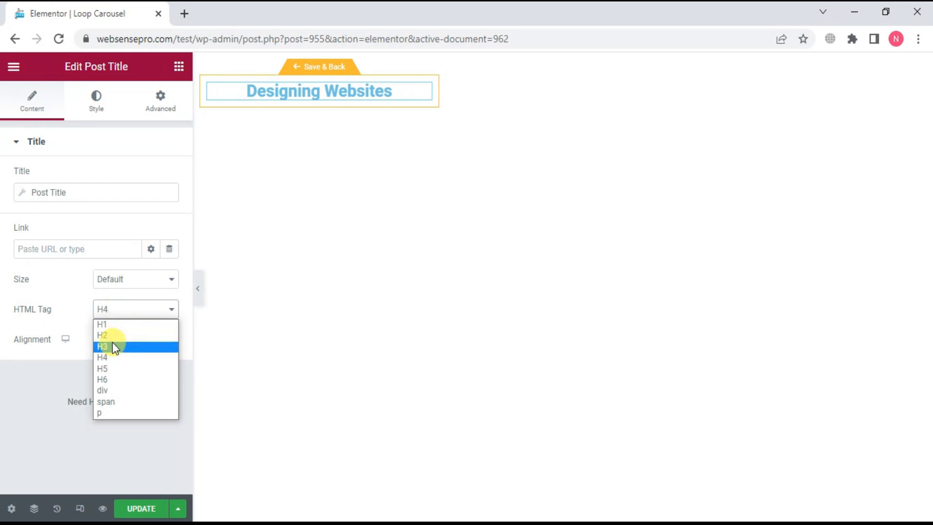
pyautogui.click(102, 335)
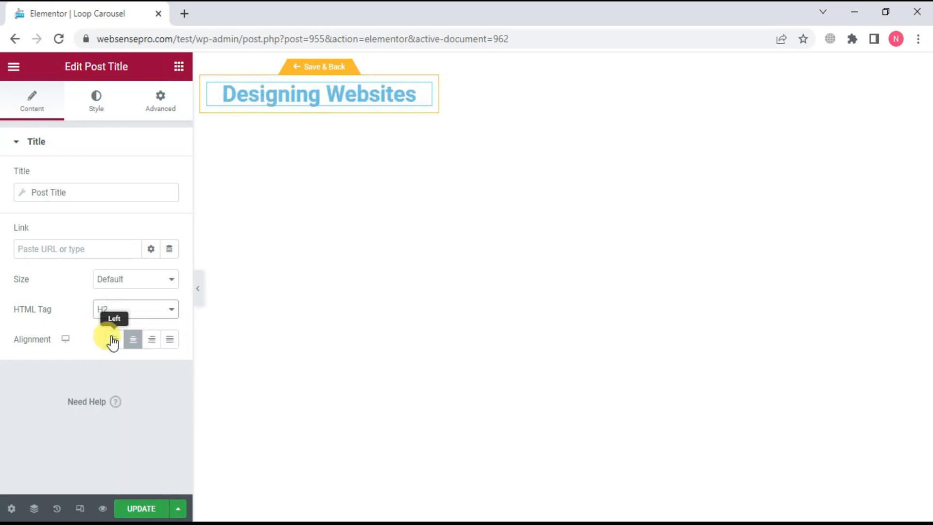
pyautogui.moveTo(178, 248)
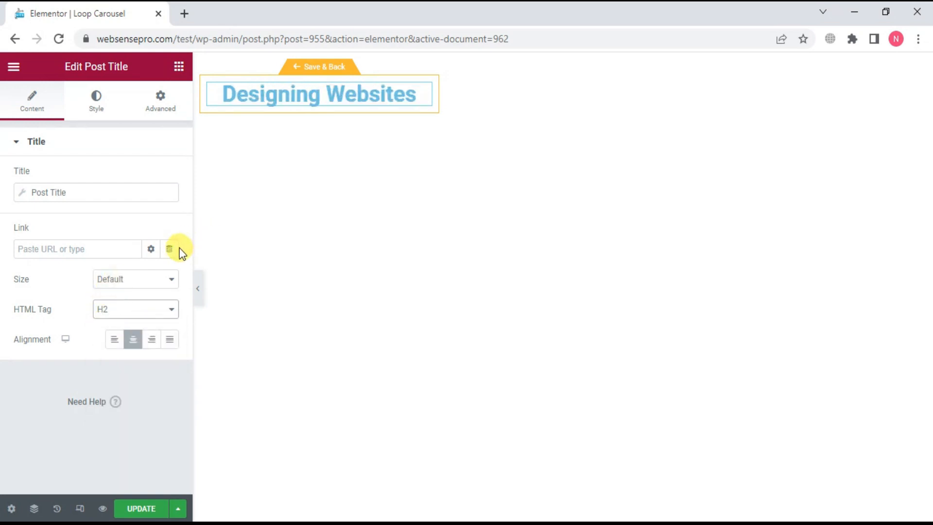
pyautogui.click(169, 249)
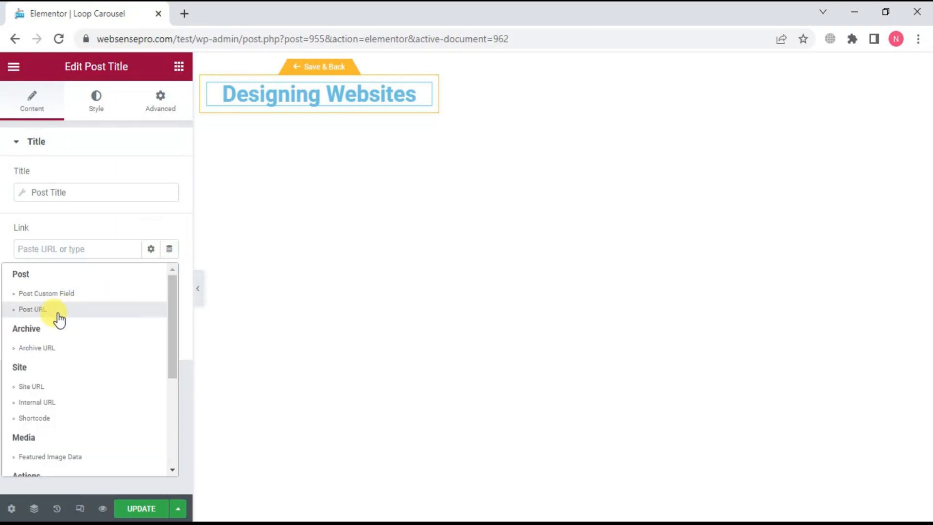
pyautogui.click(31, 309)
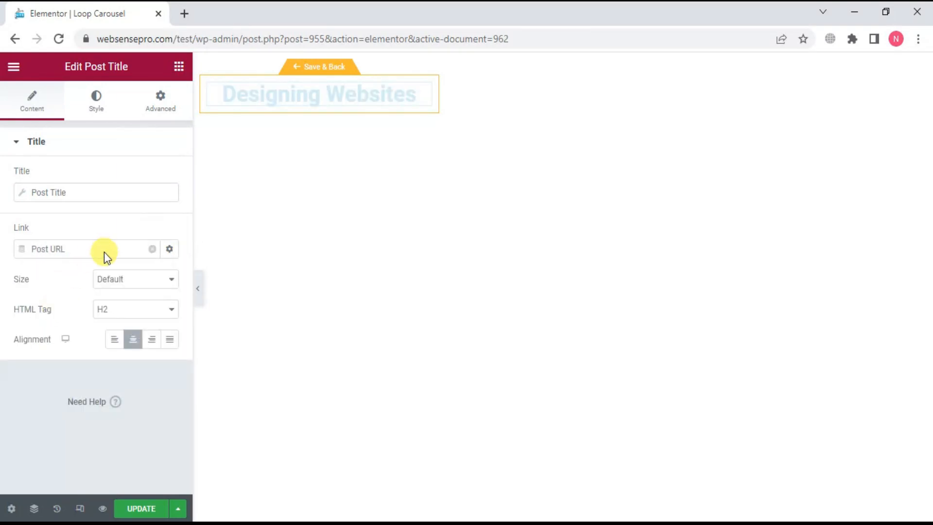
pyautogui.moveTo(105, 256)
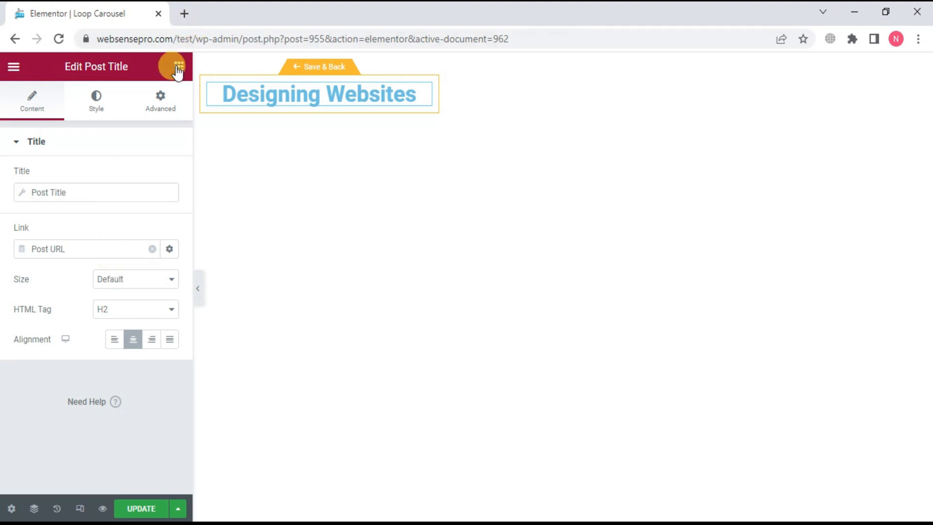
# - Add a Featured Image under the title with a Custom URL link set to Post URL
pyautogui.click(174, 66)
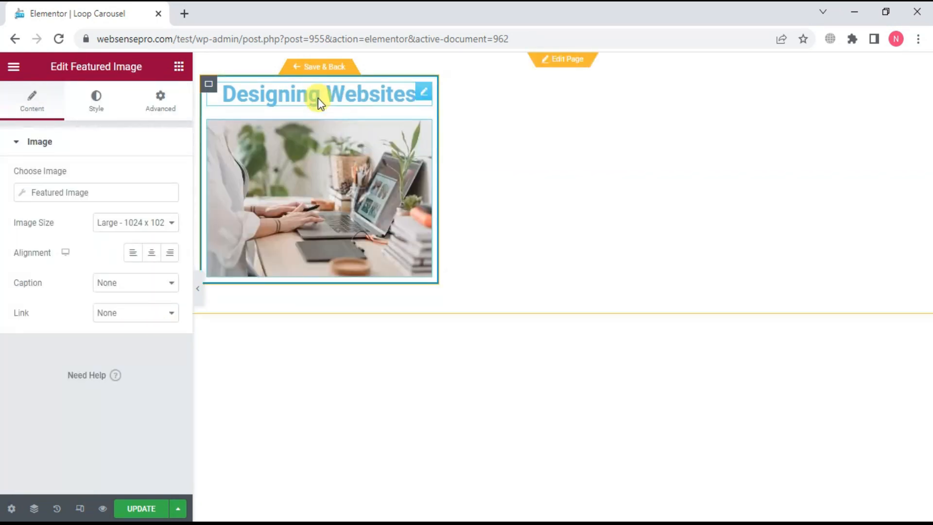
pyautogui.click(135, 312)
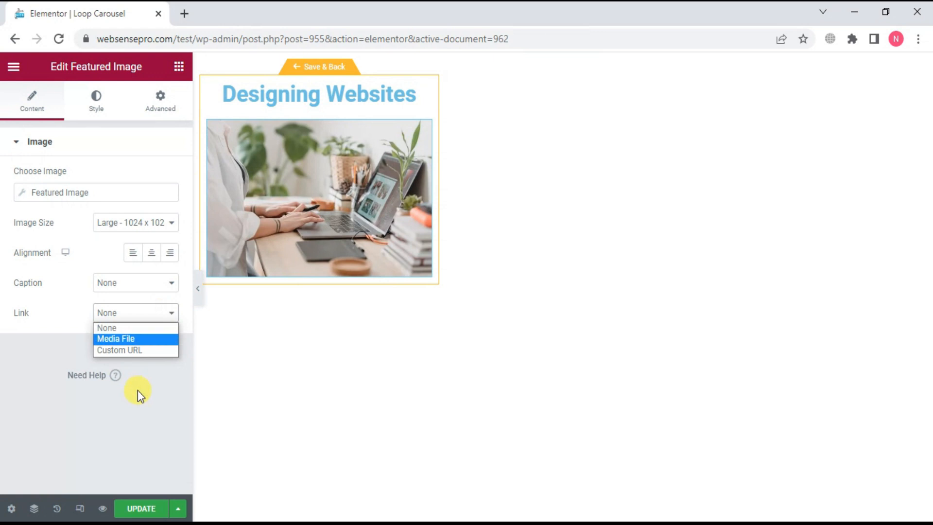
pyautogui.click(119, 350)
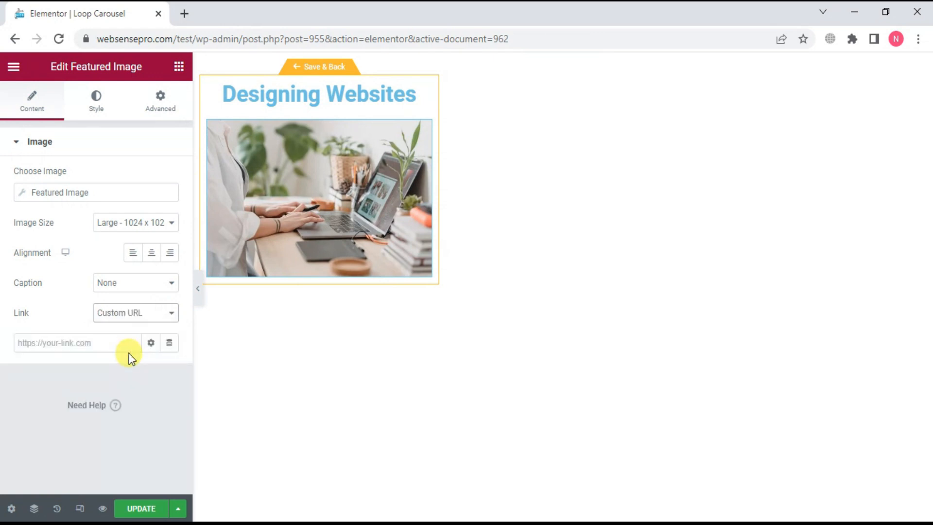
pyautogui.moveTo(169, 342)
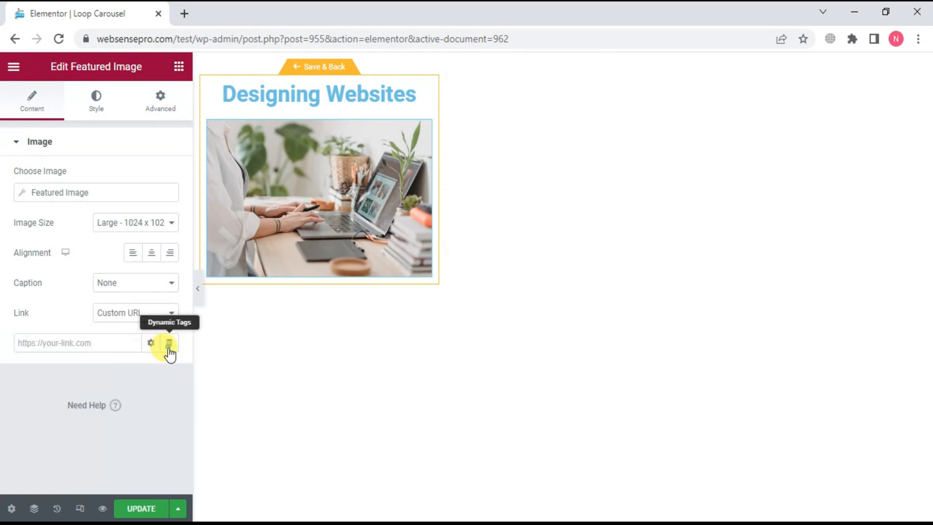
pyautogui.click(169, 342)
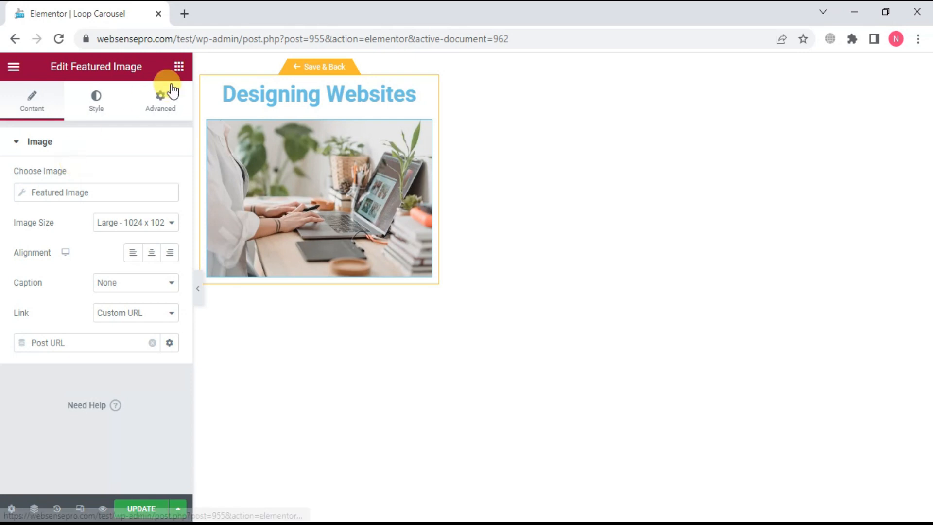
pyautogui.click(177, 66)
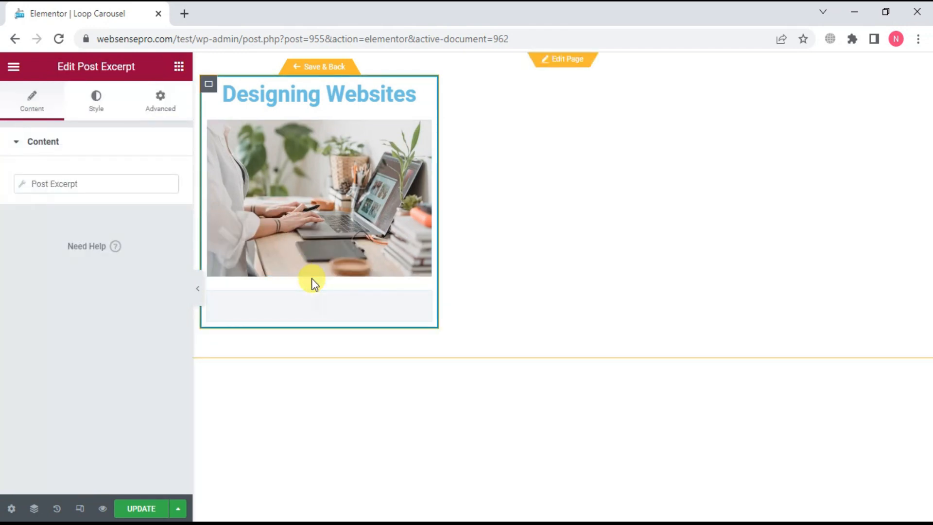
# - Select the new Post Excerpt block beneath the featured image
pyautogui.click(320, 306)
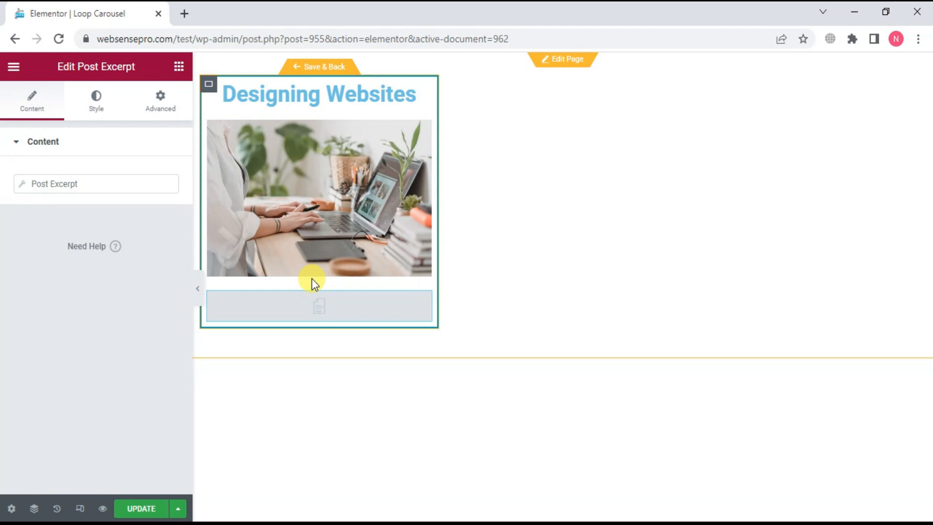
pyautogui.moveTo(178, 66)
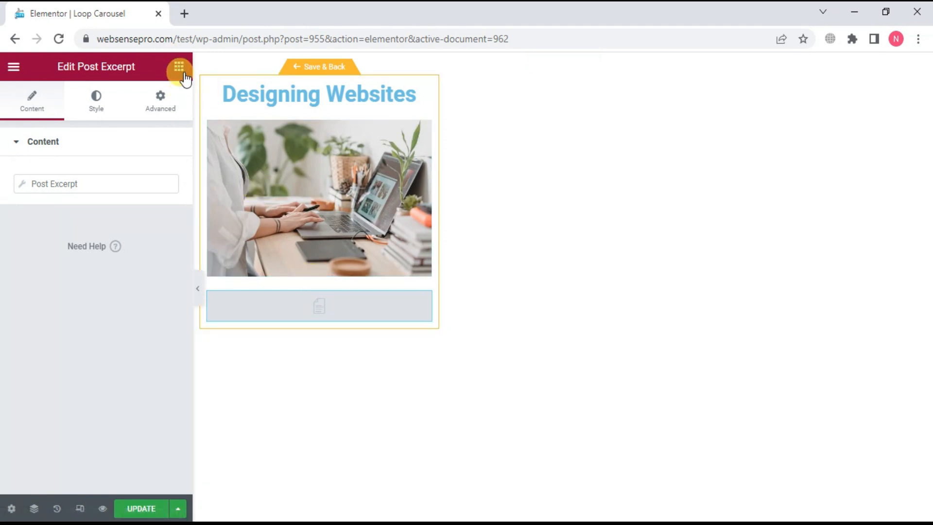
# - Add a justified, full-width button labelled 'Read More' under the excerpt
pyautogui.click(179, 66)
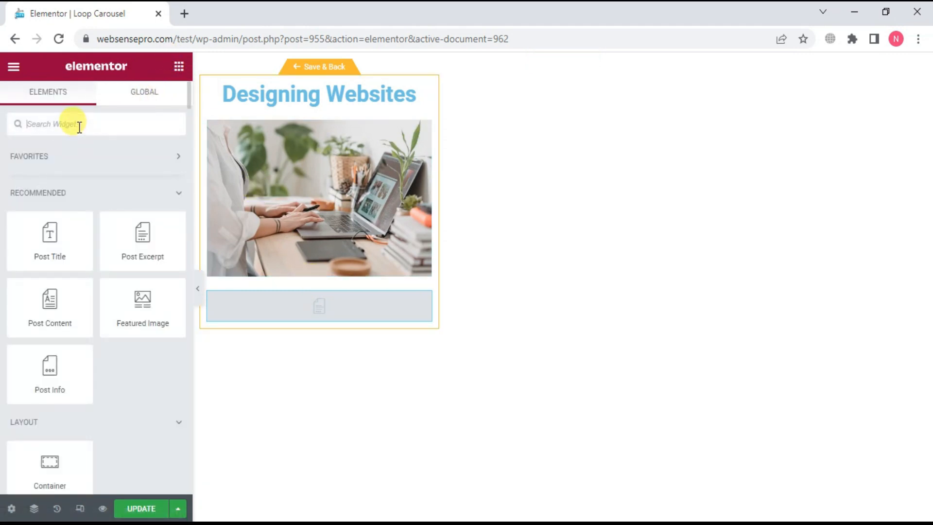
pyautogui.write('butt')
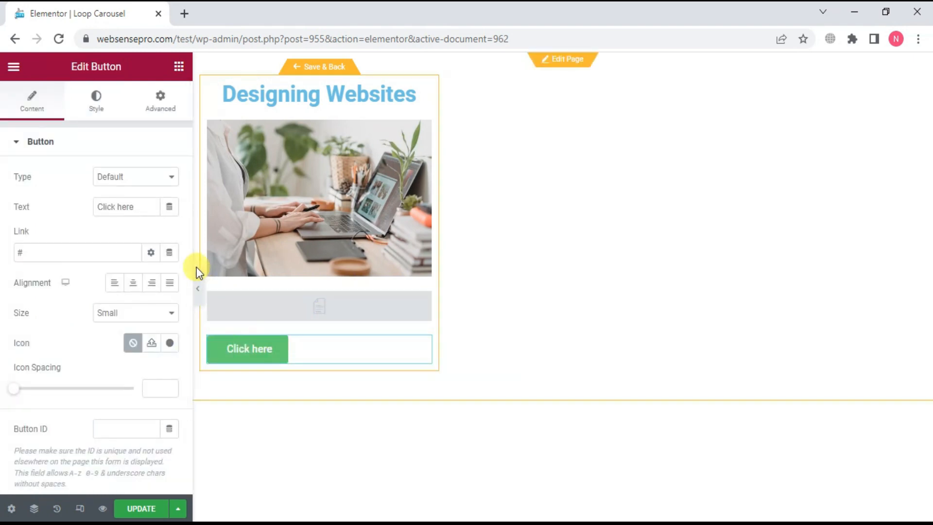
pyautogui.click(169, 283)
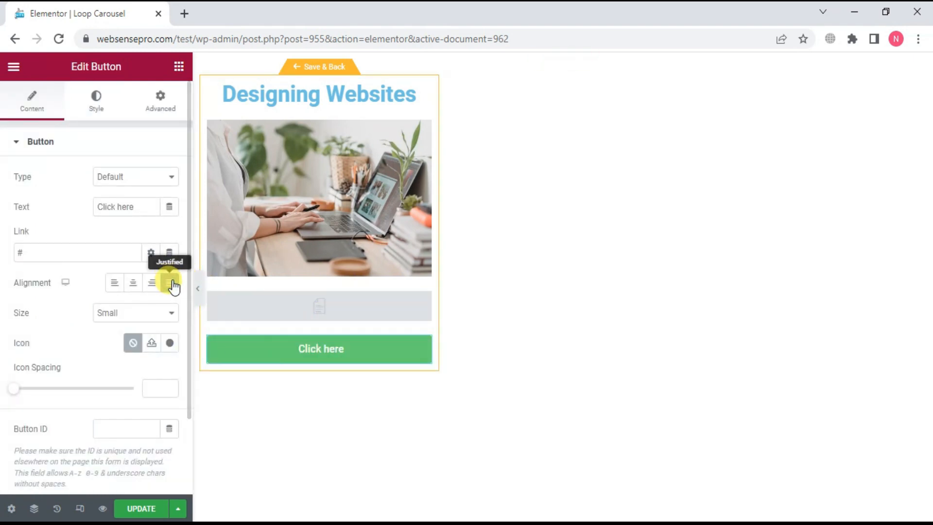
pyautogui.click(170, 283)
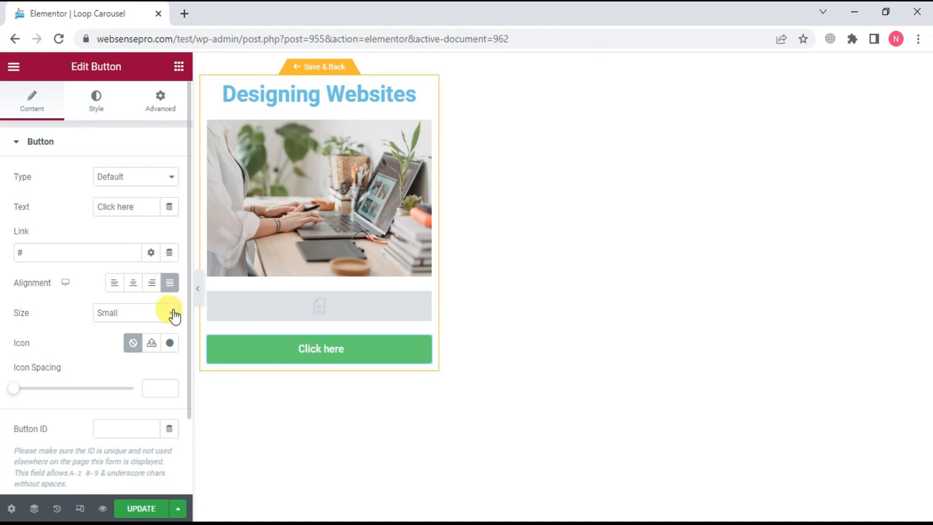
pyautogui.moveTo(147, 168)
pyautogui.write('C')
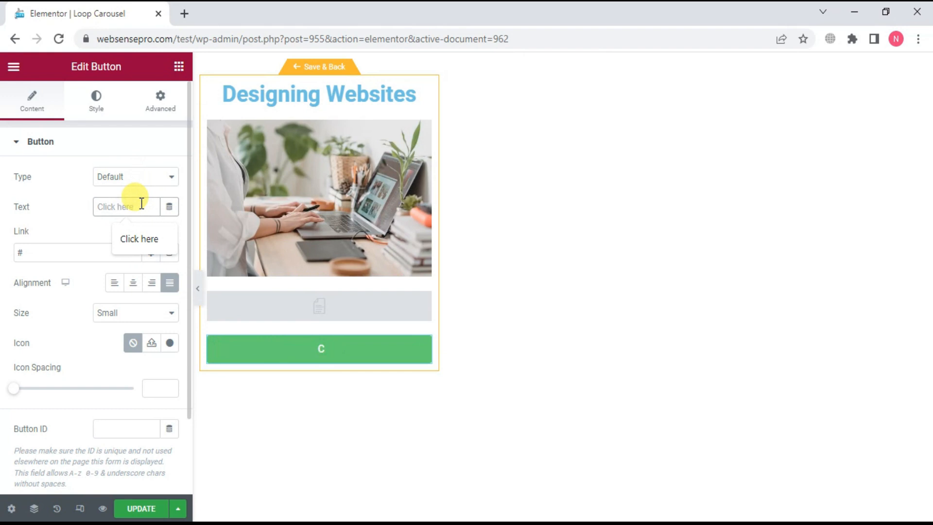
pyautogui.write('Read')
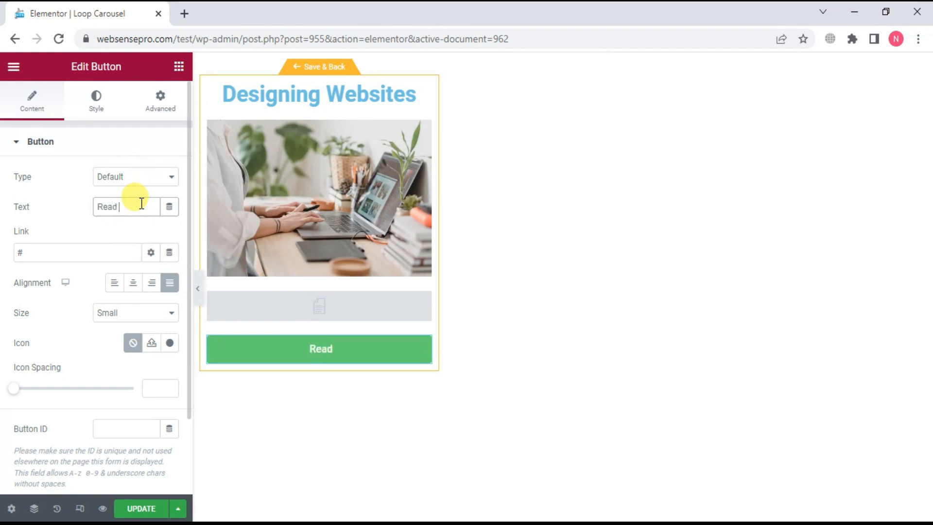
pyautogui.write('More')
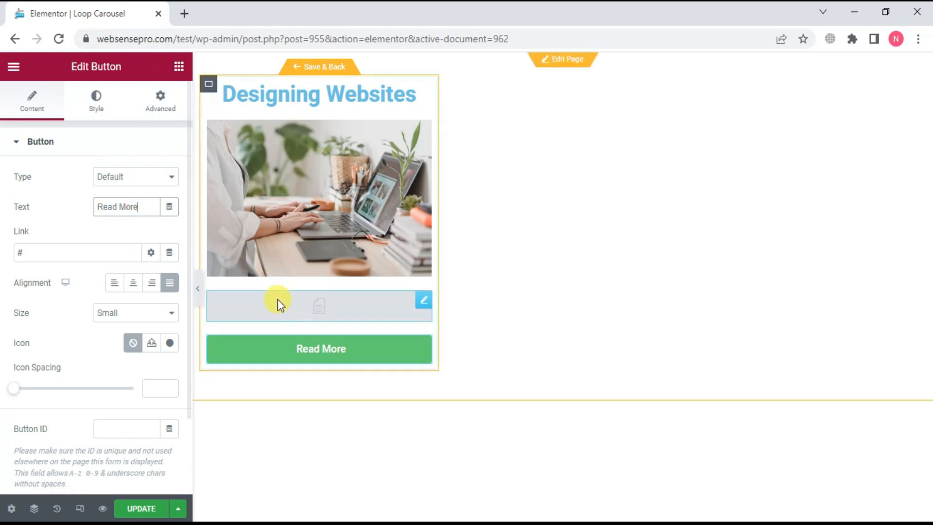
pyautogui.moveTo(350, 365)
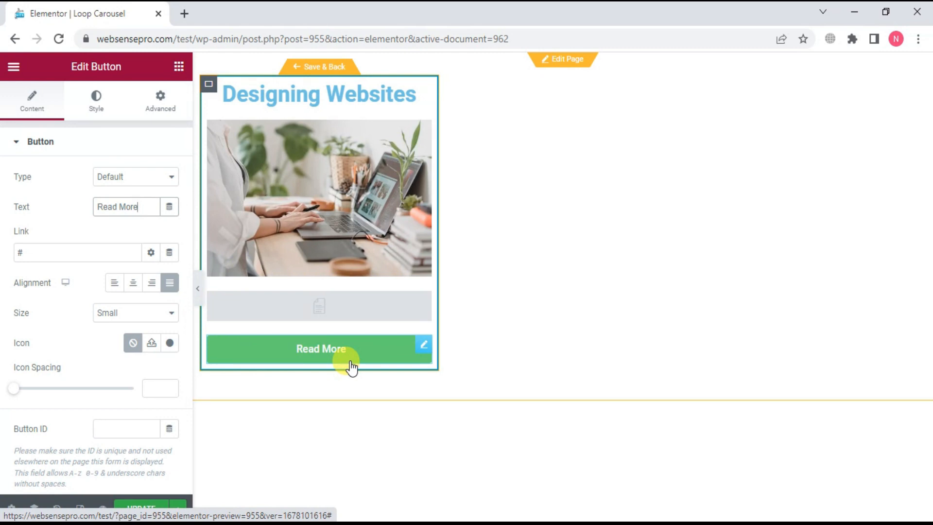
pyautogui.moveTo(305, 282)
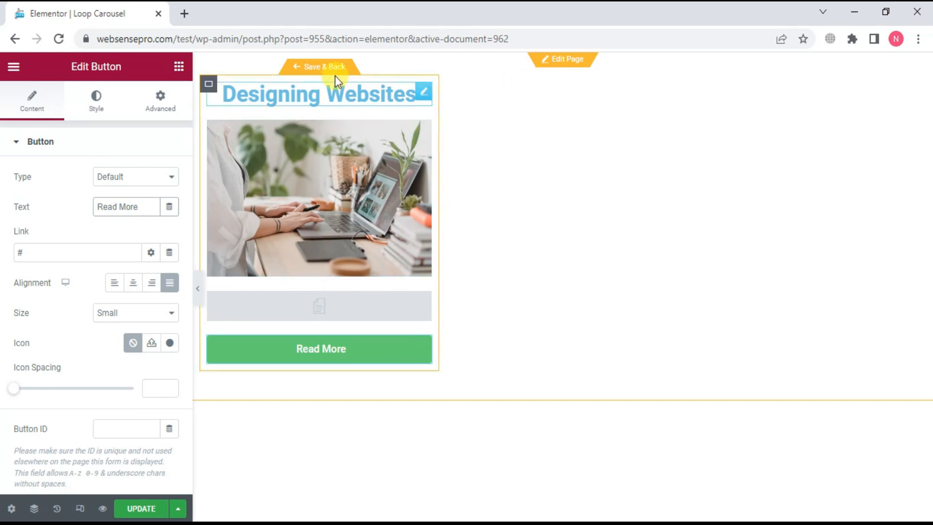
# - Save the card template and return to the page's Loop Carousel
pyautogui.click(321, 66)
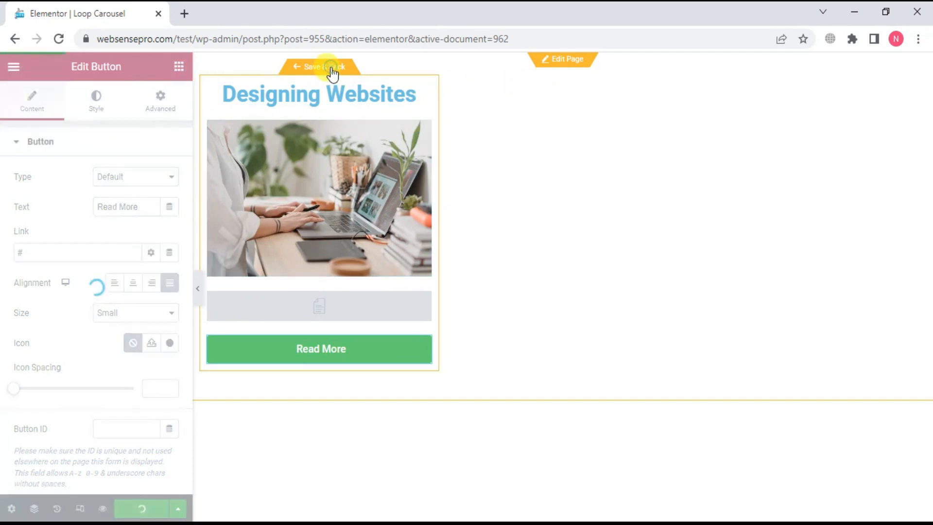
pyautogui.click(320, 67)
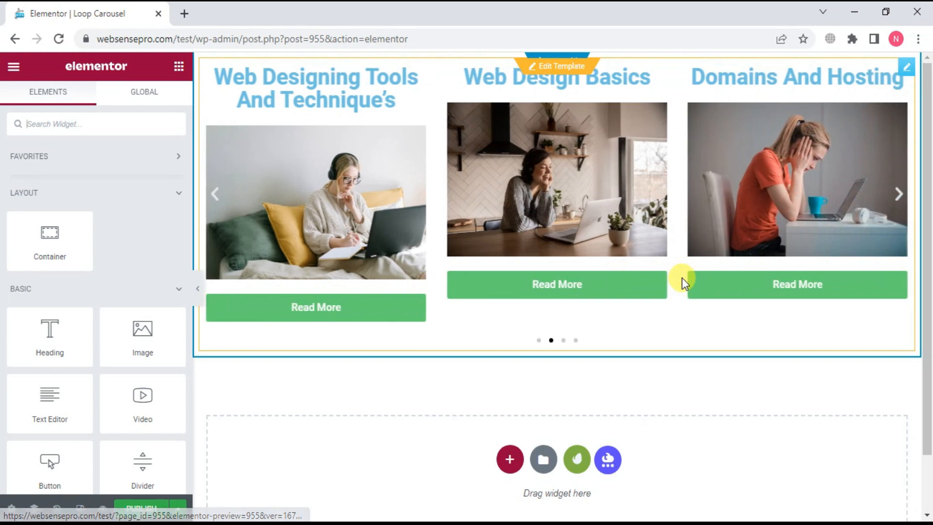
pyautogui.moveTo(891, 238)
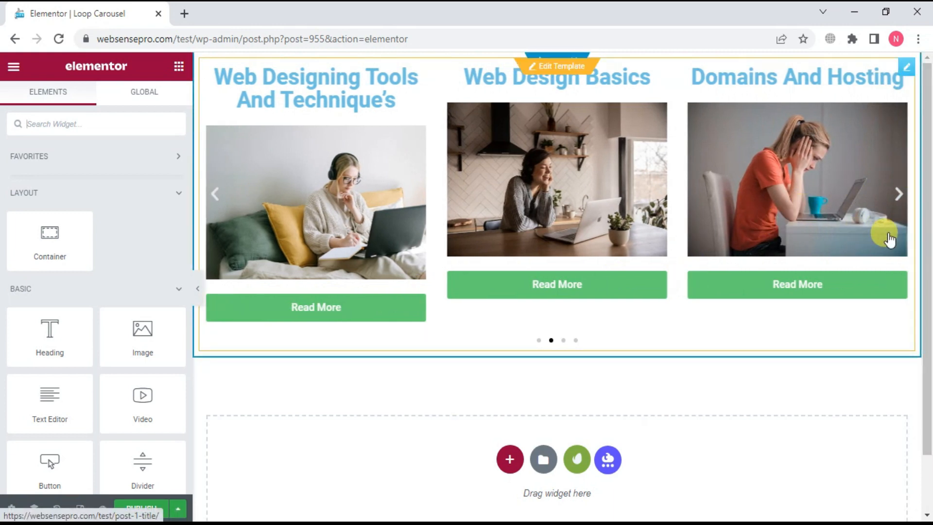
pyautogui.moveTo(800, 193)
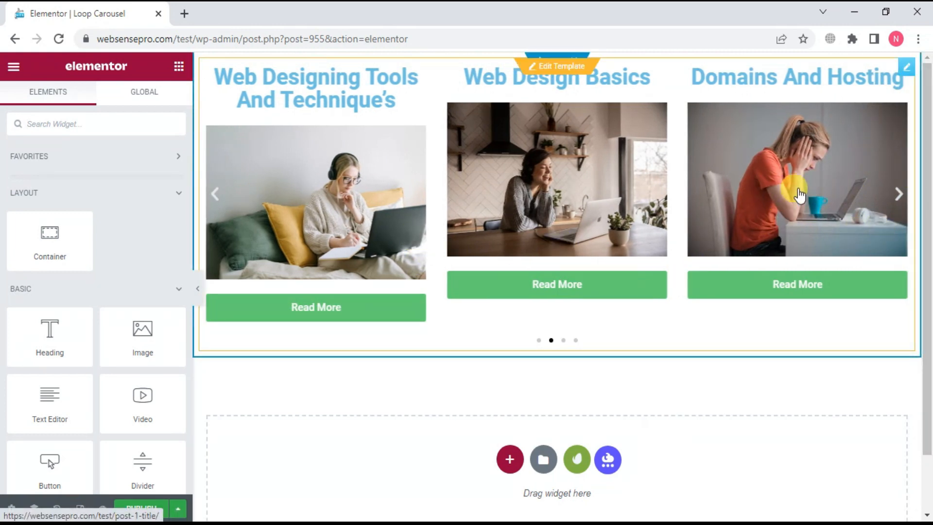
pyautogui.moveTo(636, 199)
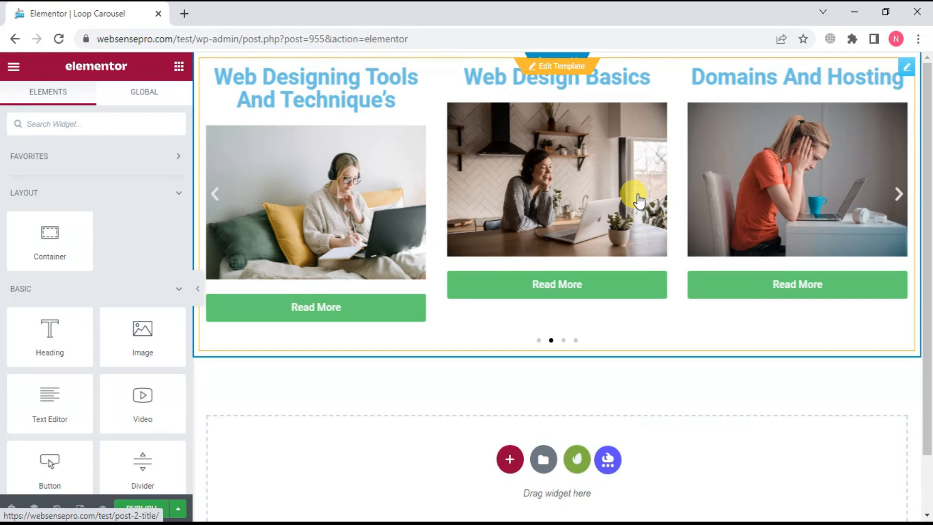
# - Switch the carousel's pagination from Dots to None, then back to Dots
pyautogui.click(556, 179)
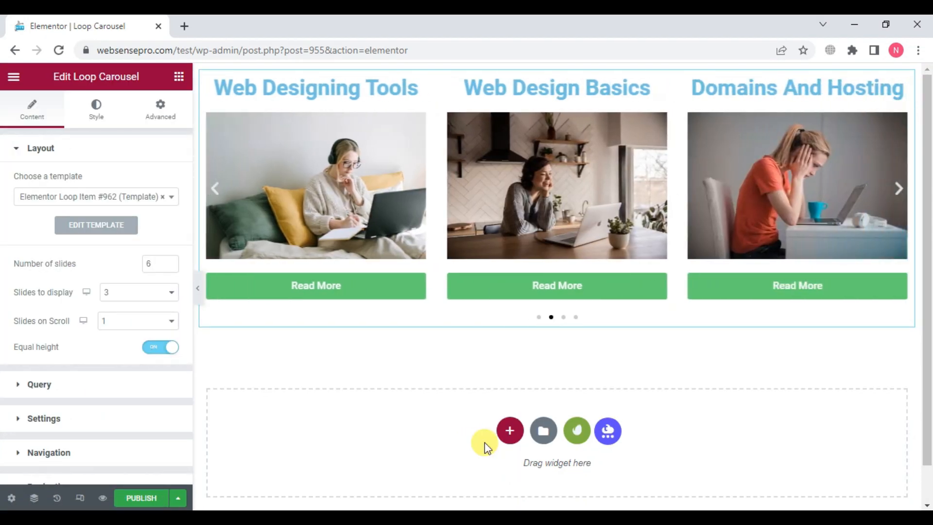
pyautogui.moveTo(188, 317)
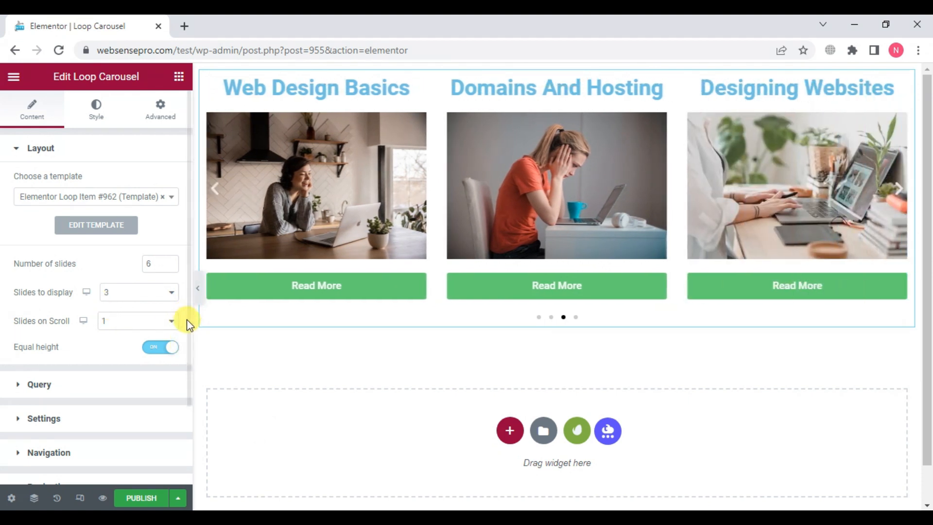
pyautogui.scroll(-3)
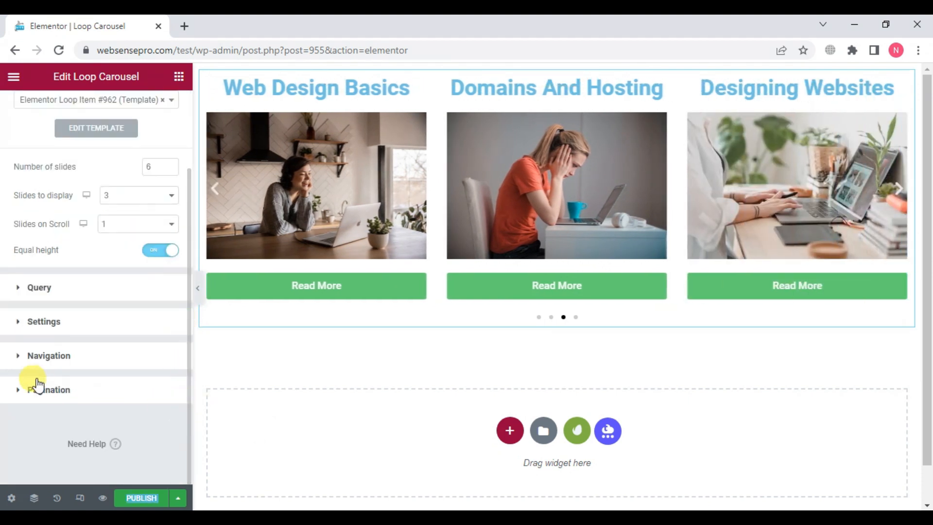
pyautogui.click(48, 389)
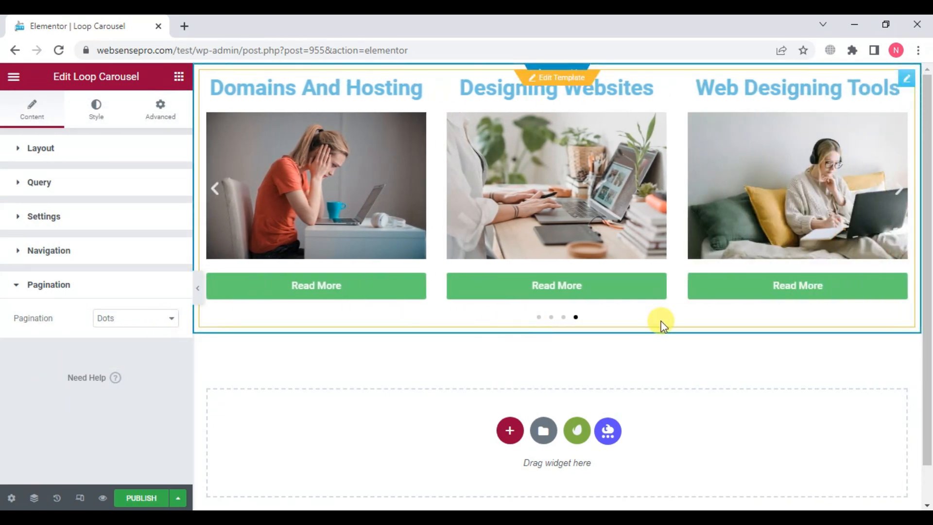
pyautogui.click(134, 317)
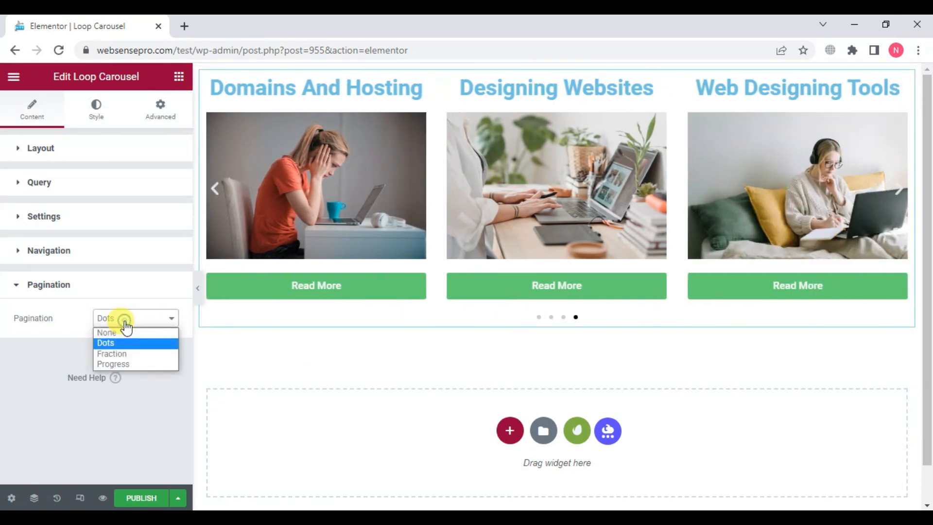
pyautogui.click(106, 332)
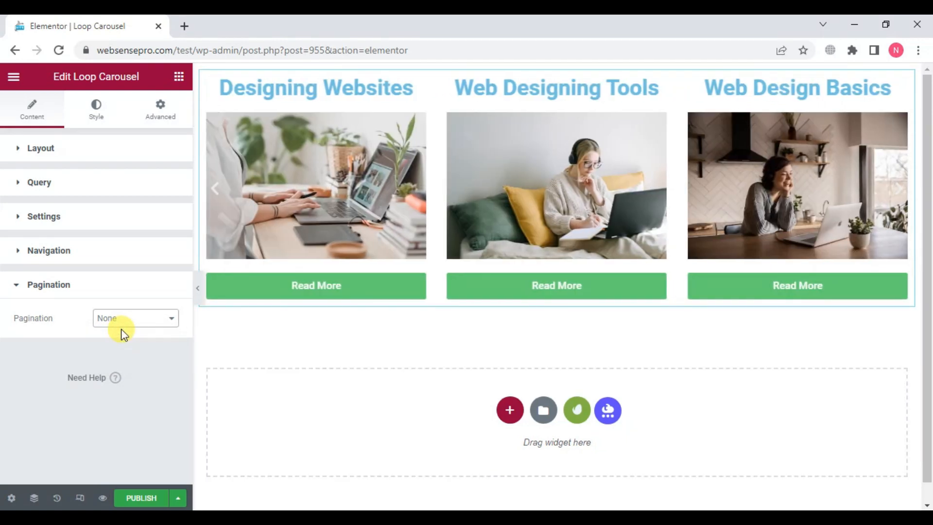
pyautogui.click(134, 318)
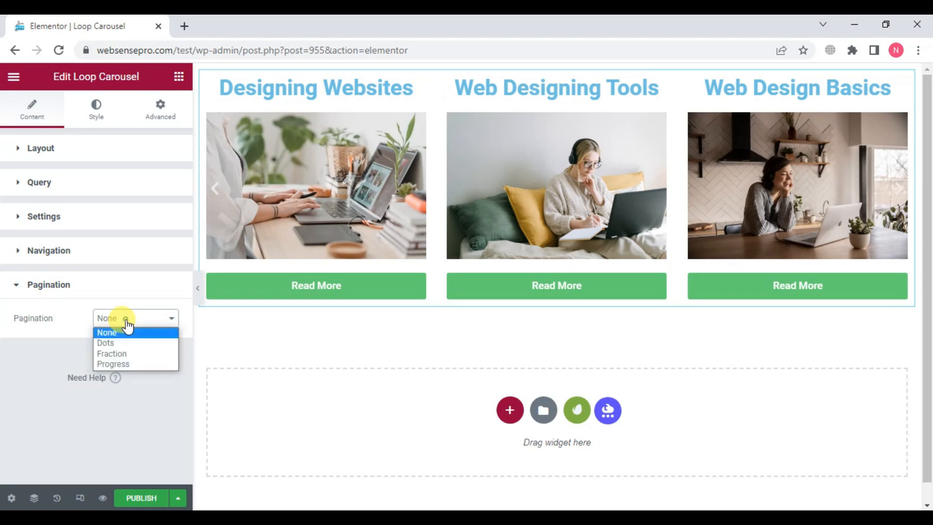
pyautogui.click(107, 331)
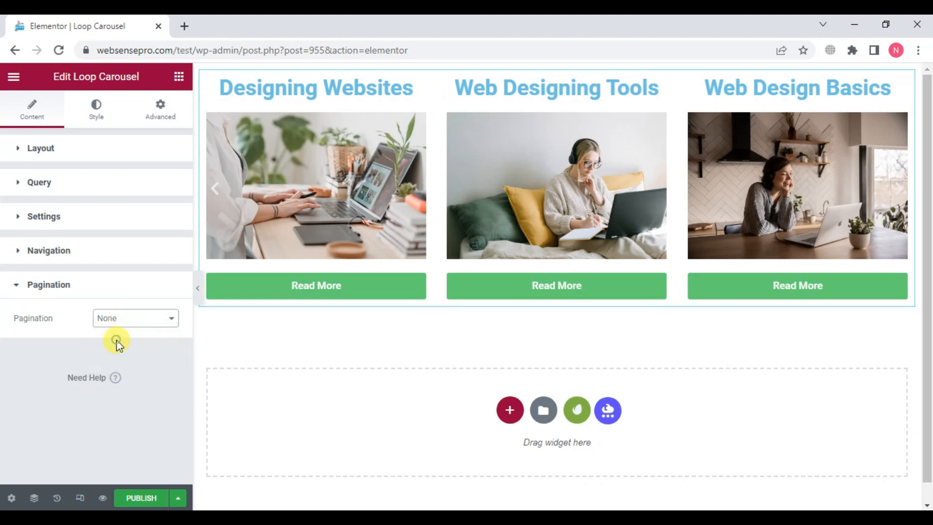
# - Toggle the carousel arrows off and back on, then review the Settings and Layout sections
pyautogui.click(135, 318)
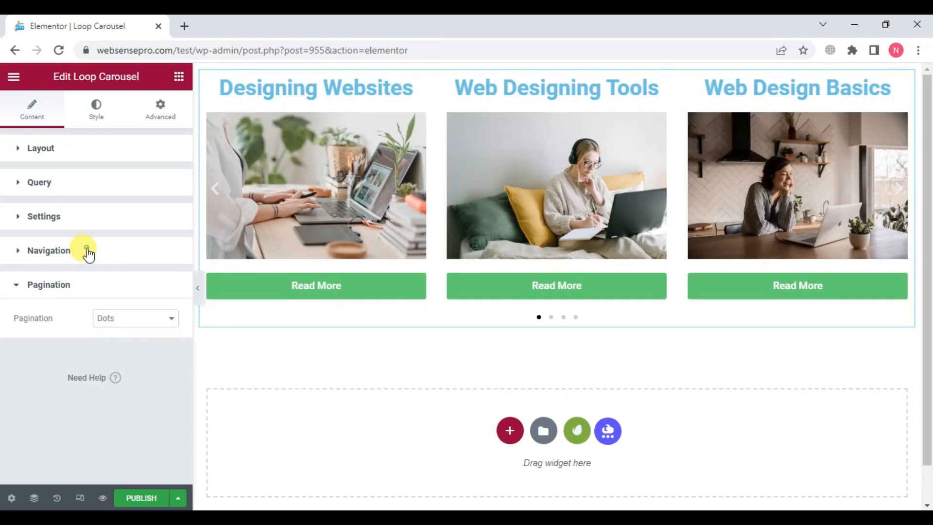
pyautogui.click(48, 250)
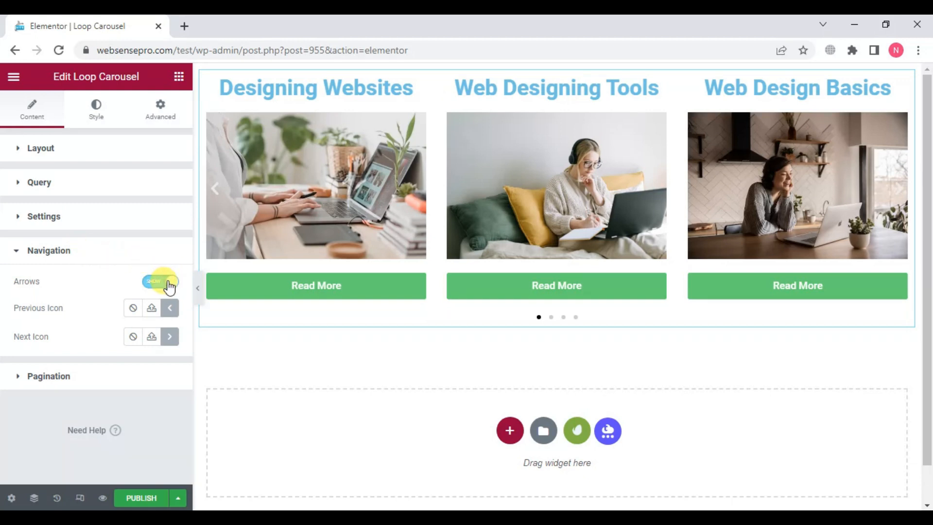
pyautogui.click(160, 281)
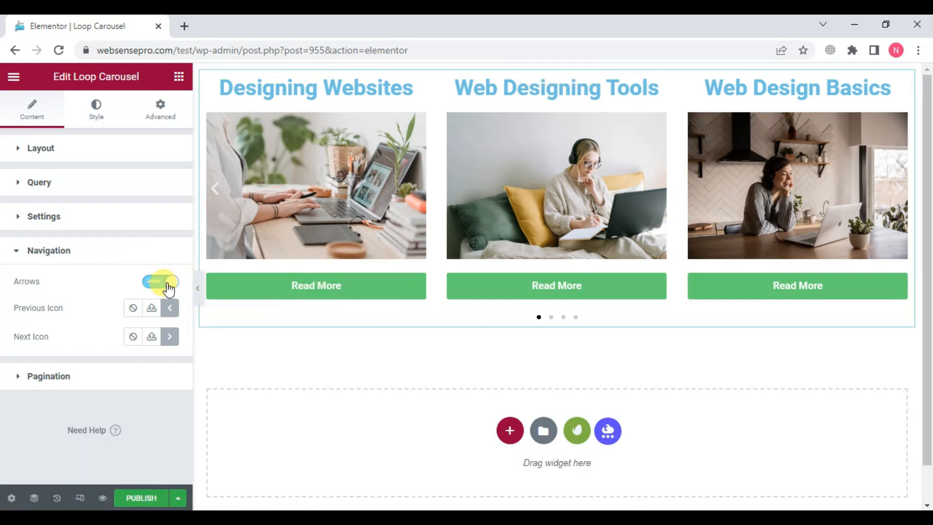
pyautogui.click(43, 216)
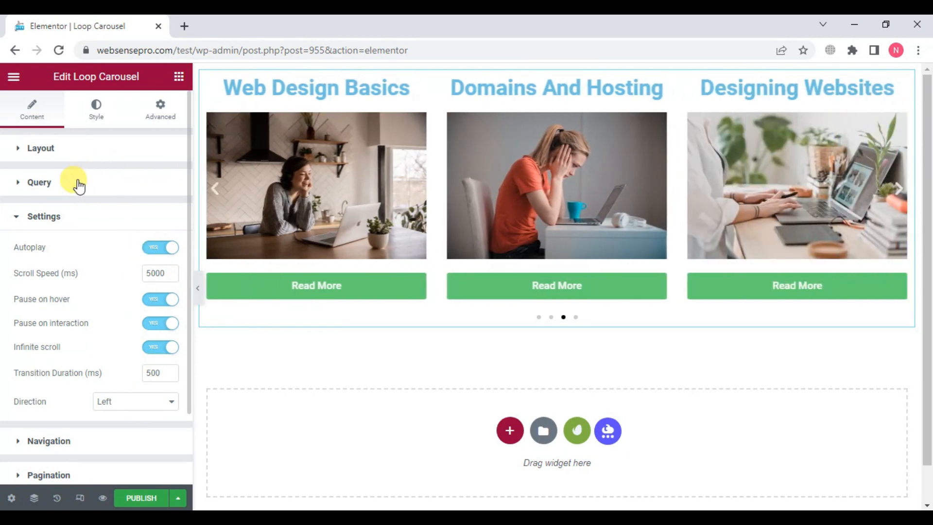
pyautogui.click(39, 183)
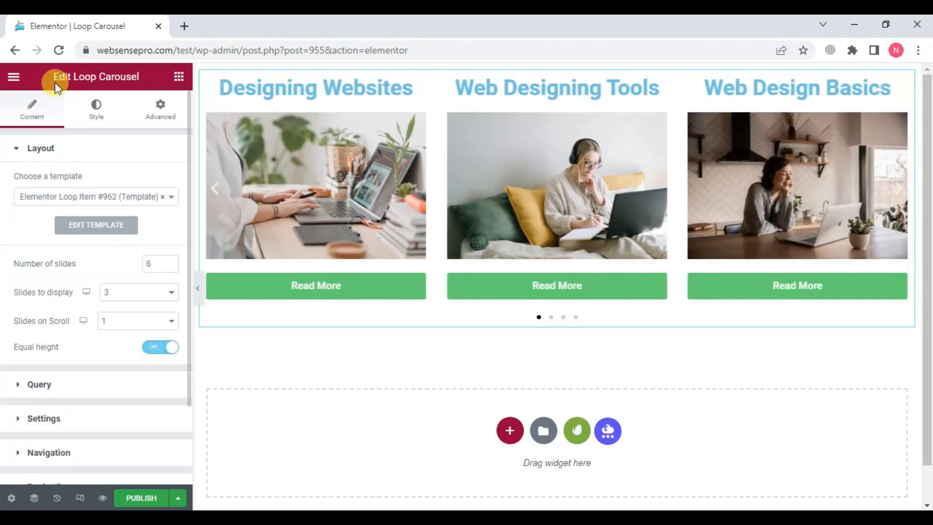
# - Set the carousel's gap between slides to 15 in the Style tab
pyautogui.click(96, 108)
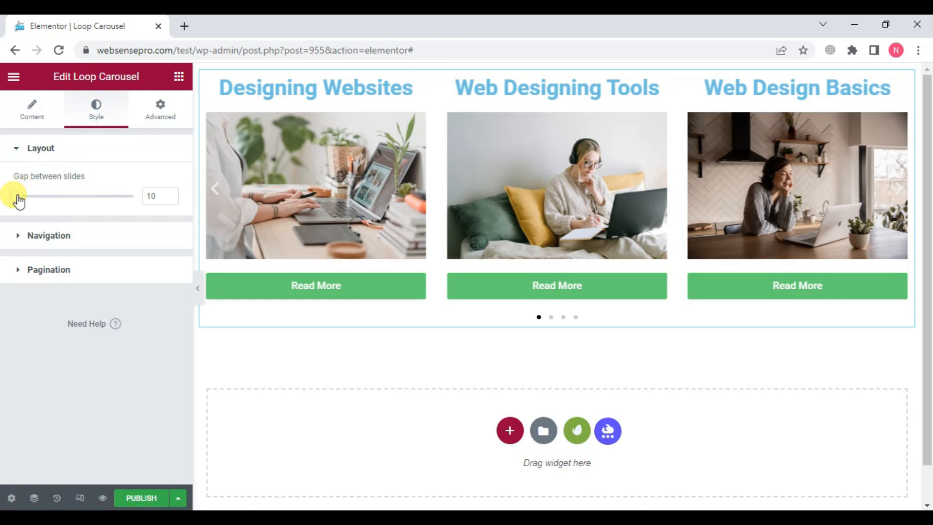
pyautogui.moveTo(18, 197); pyautogui.dragTo(29, 196)
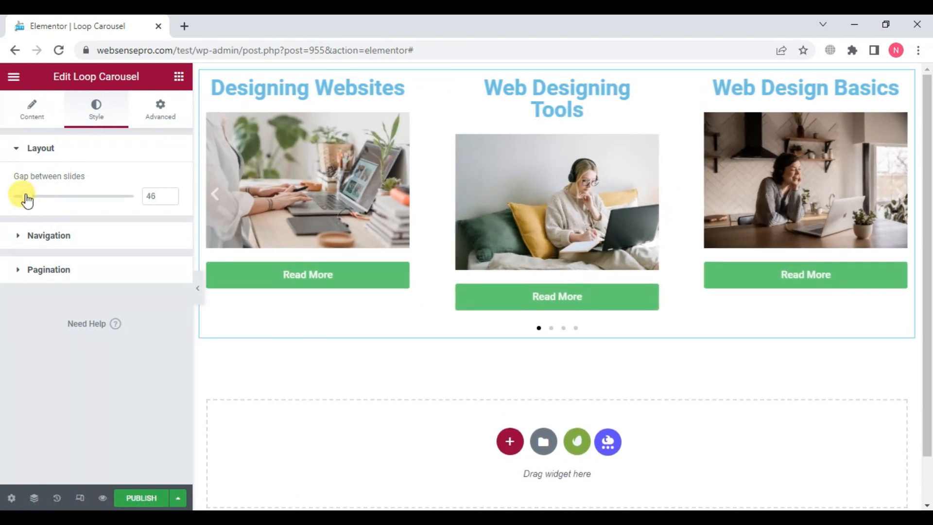
pyautogui.moveTo(27, 197); pyautogui.dragTo(15, 197)
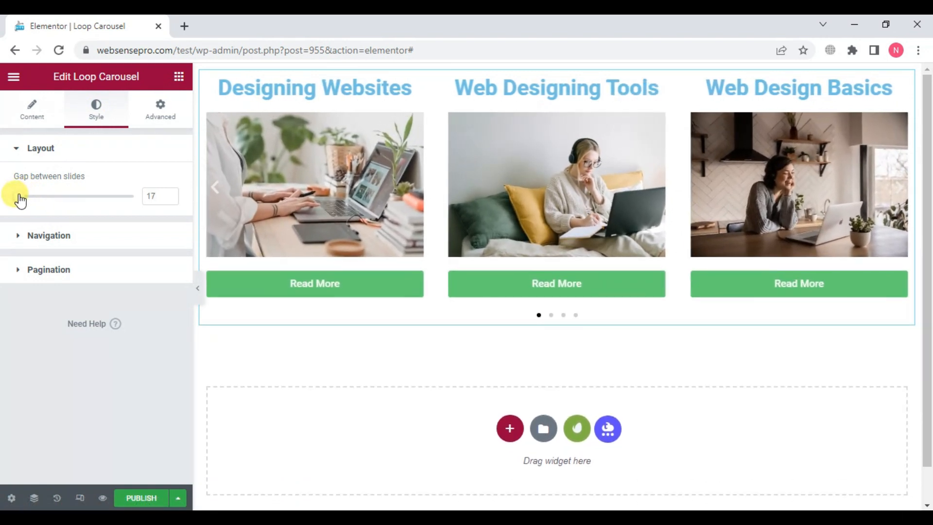
pyautogui.moveTo(24, 196); pyautogui.dragTo(18, 196)
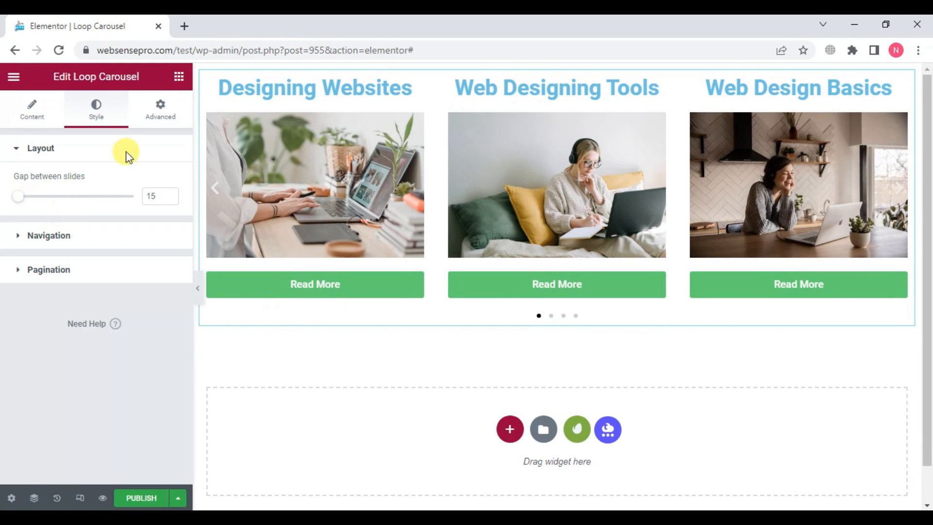
pyautogui.click(159, 108)
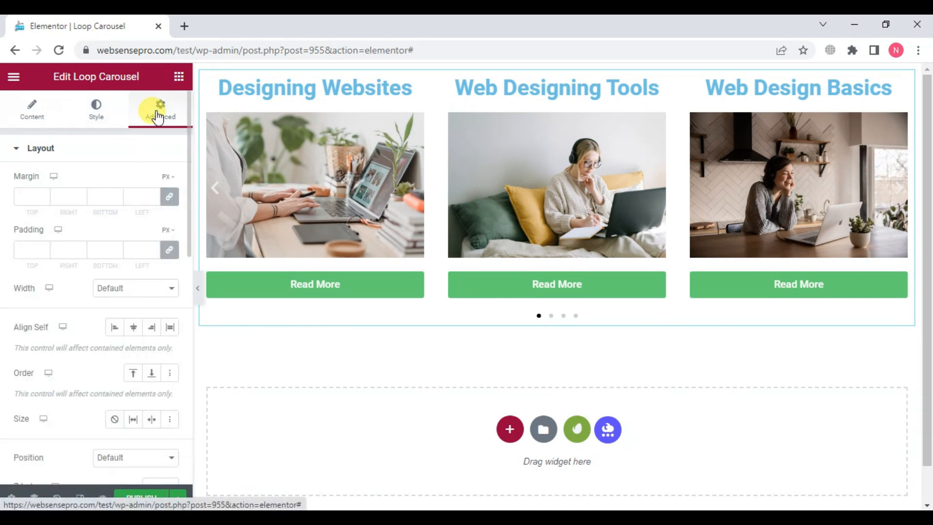
pyautogui.click(897, 187)
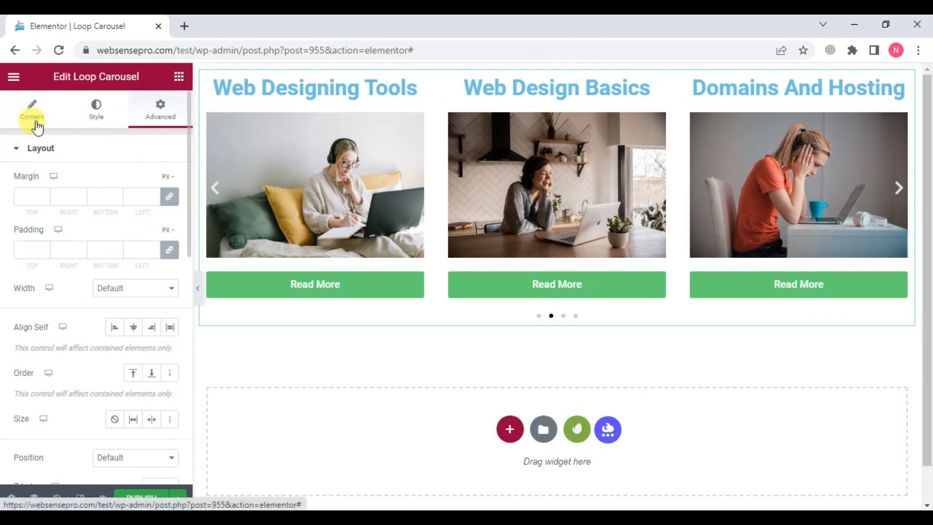
# - Reopen the carousel's Content settings to confirm six slides with three displayed
pyautogui.click(32, 110)
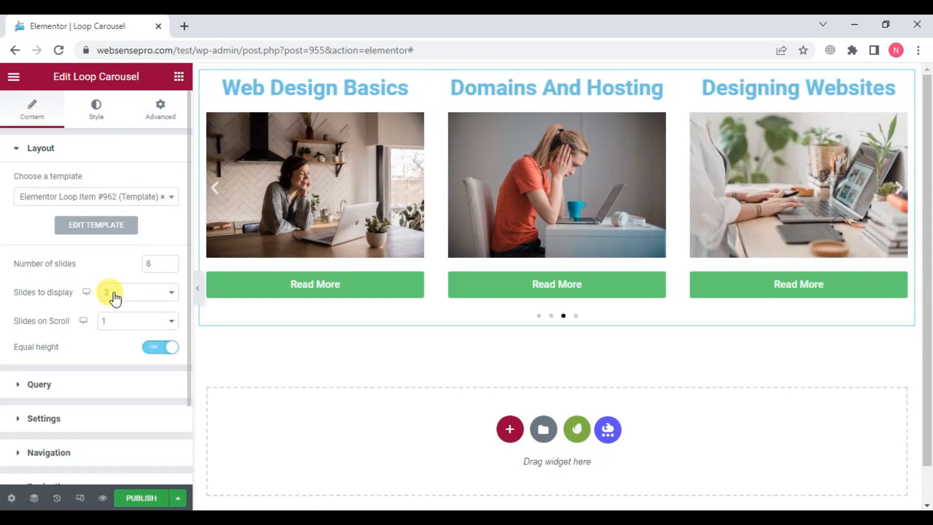
pyautogui.moveTo(159, 302)
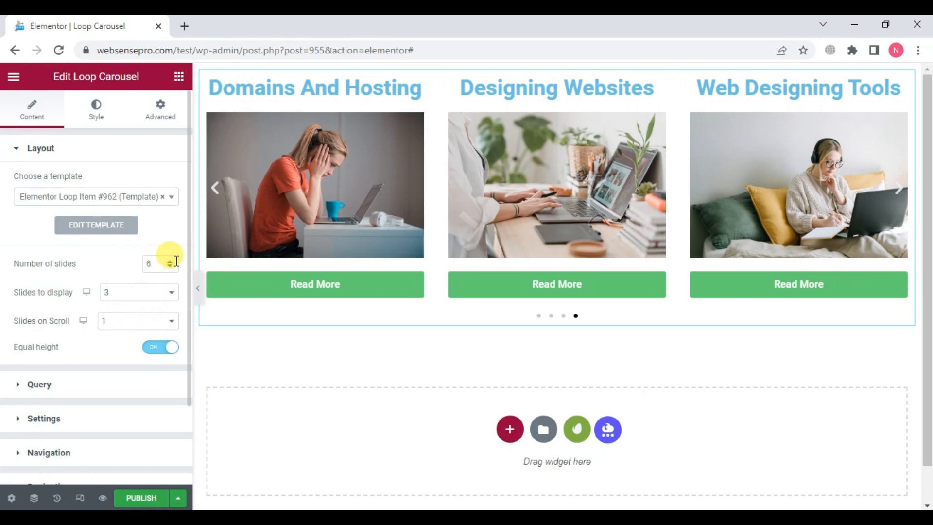
pyautogui.moveTo(605, 357)
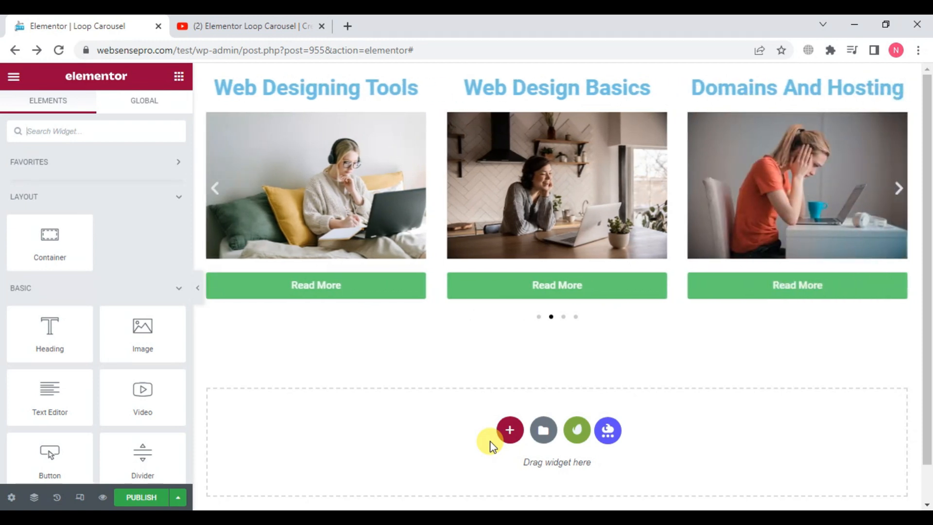
pyautogui.click(897, 188)
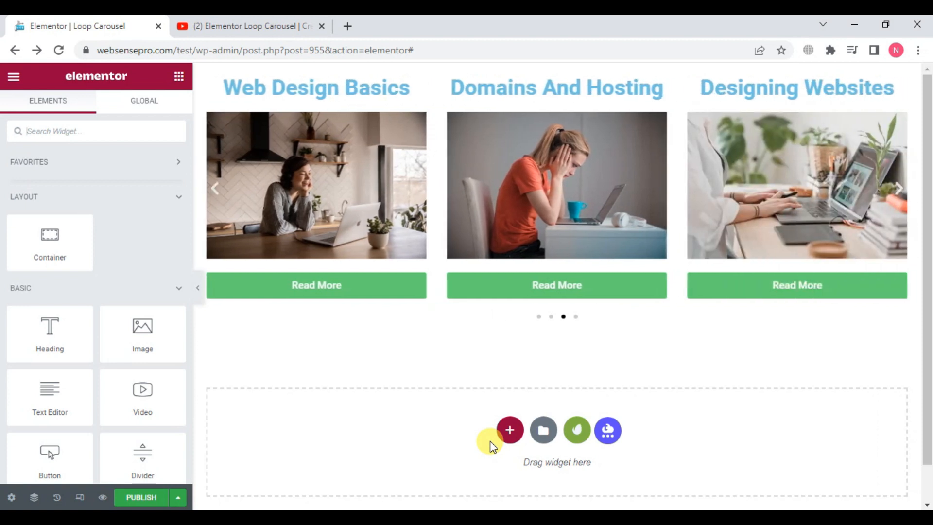